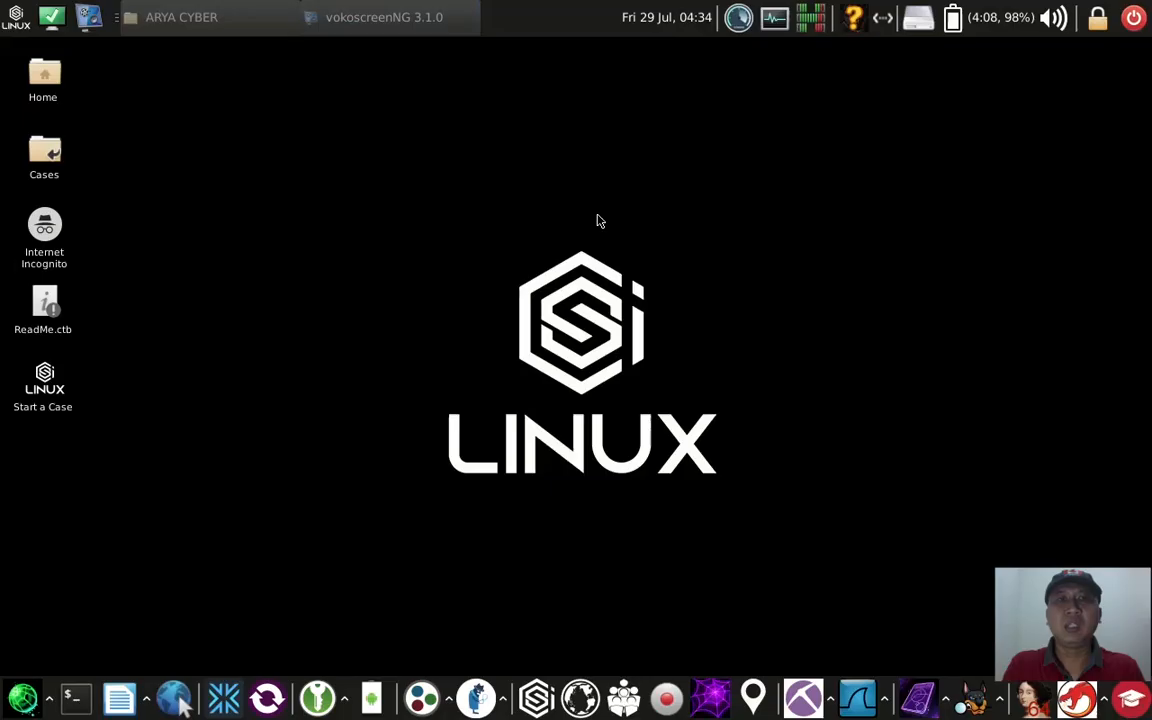
mouse_move(584, 224)
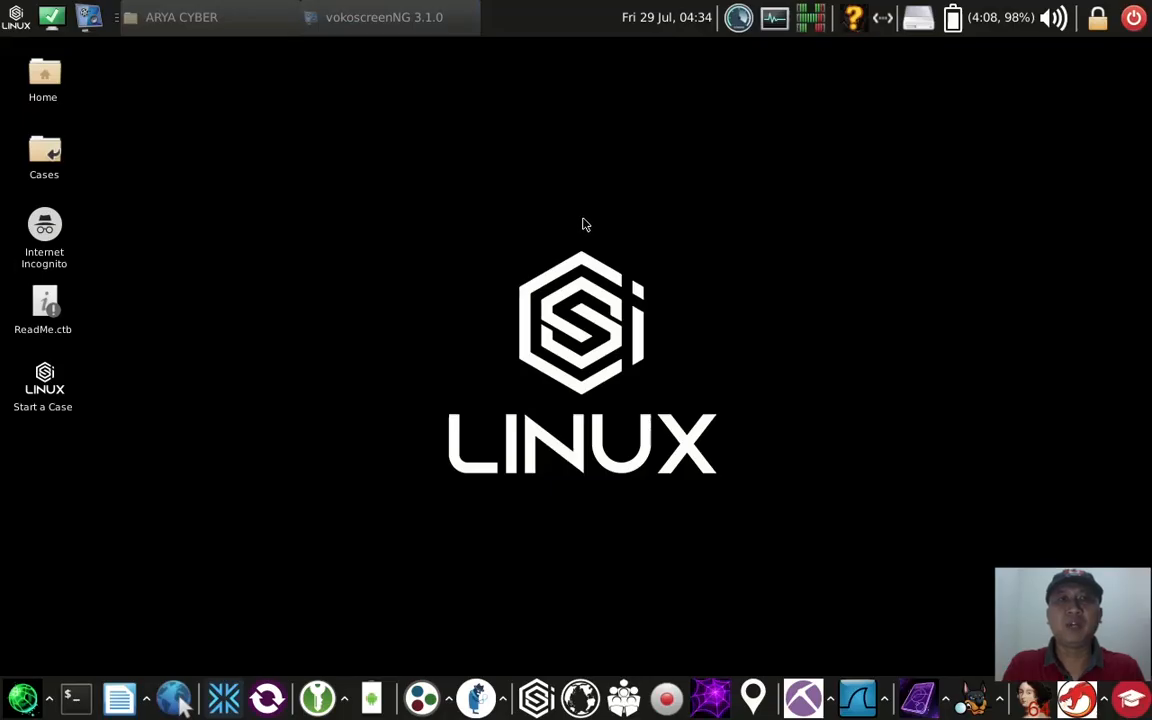
mouse_move(630, 220)
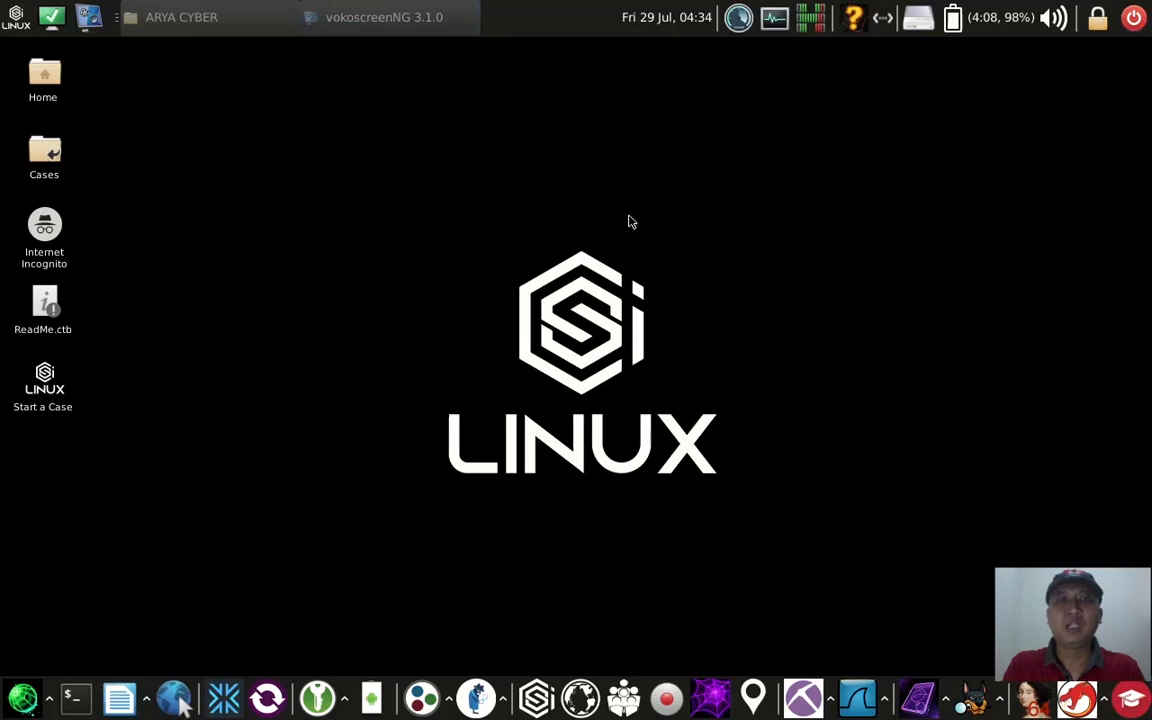
mouse_move(696, 218)
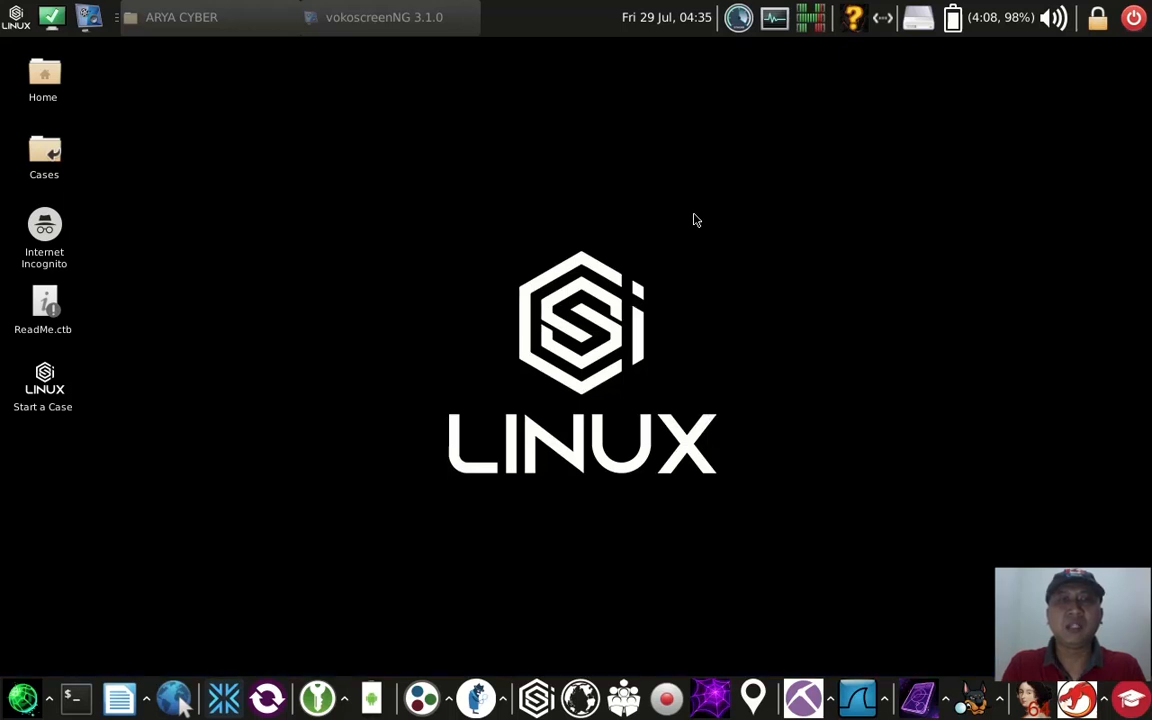
mouse_move(560, 232)
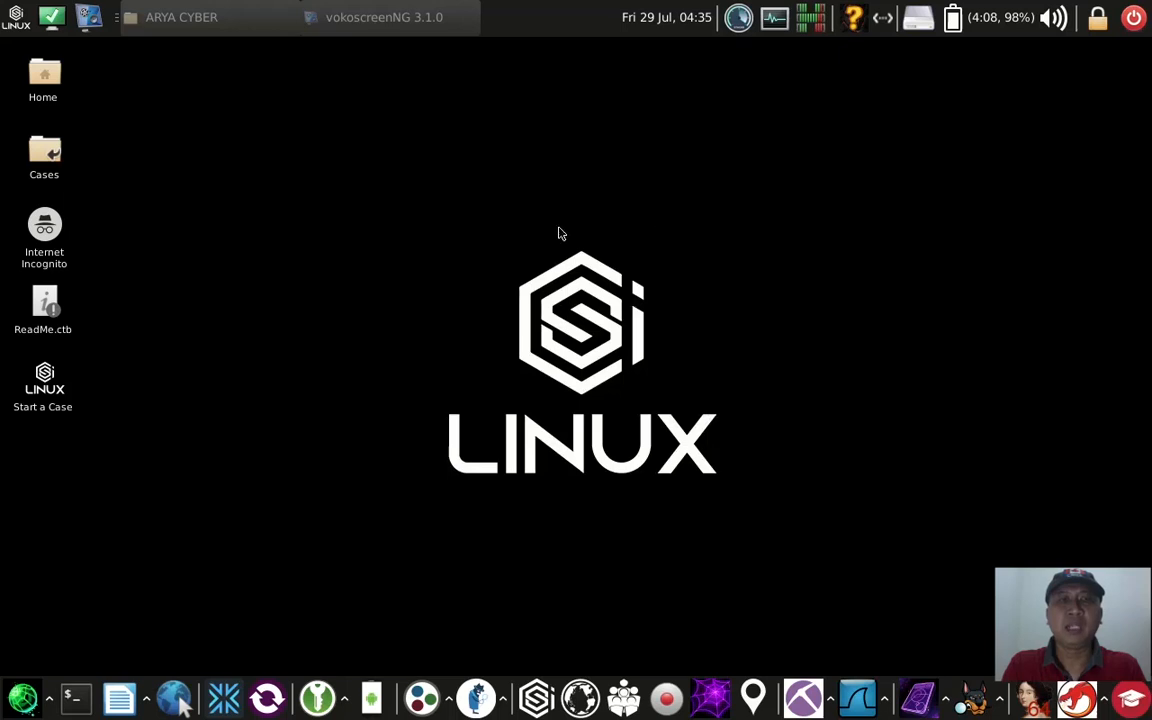
mouse_move(216, 468)
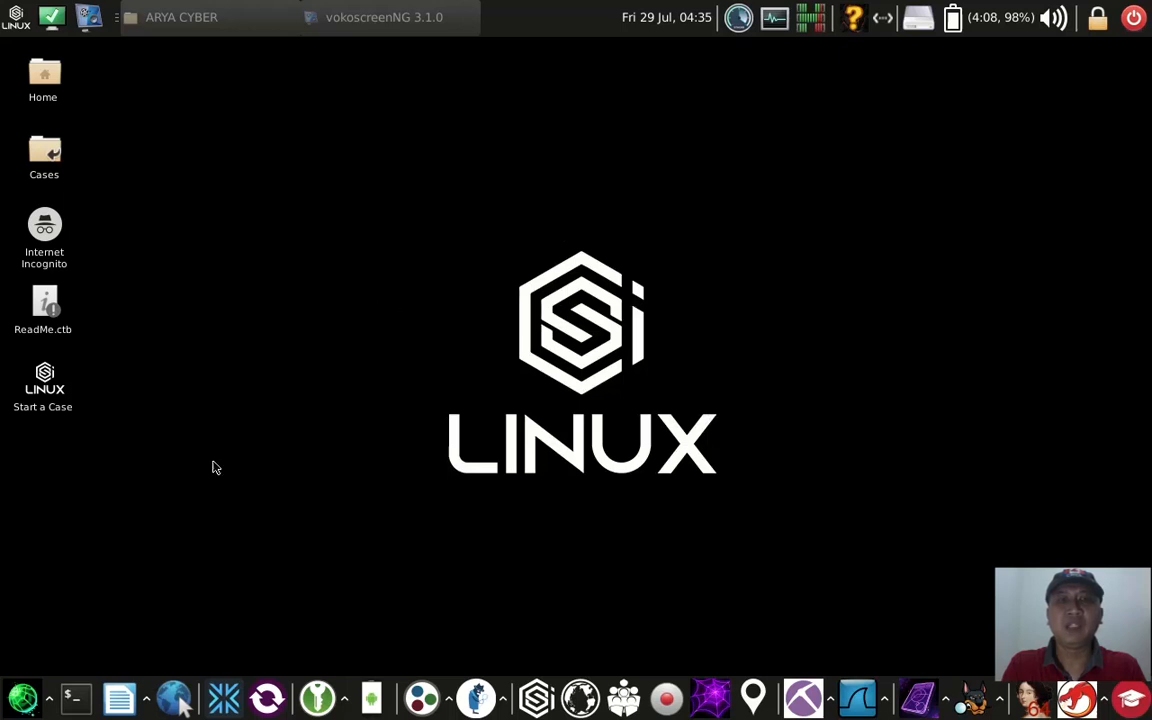
mouse_move(140, 542)
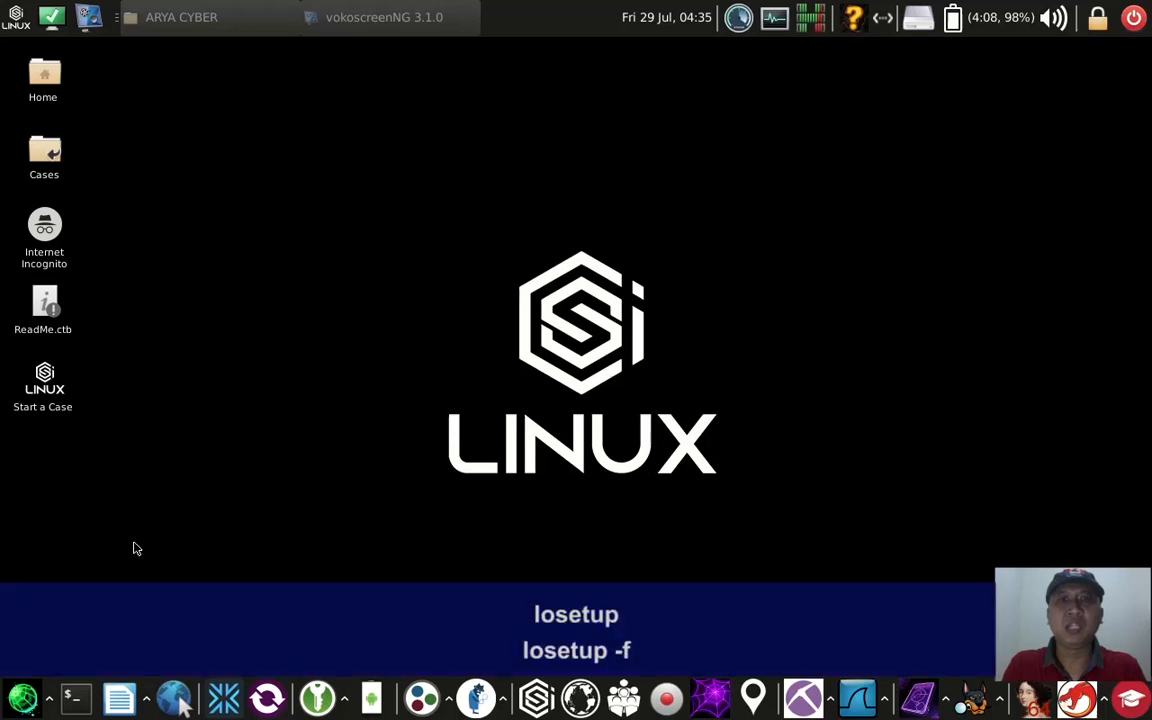
mouse_move(100, 602)
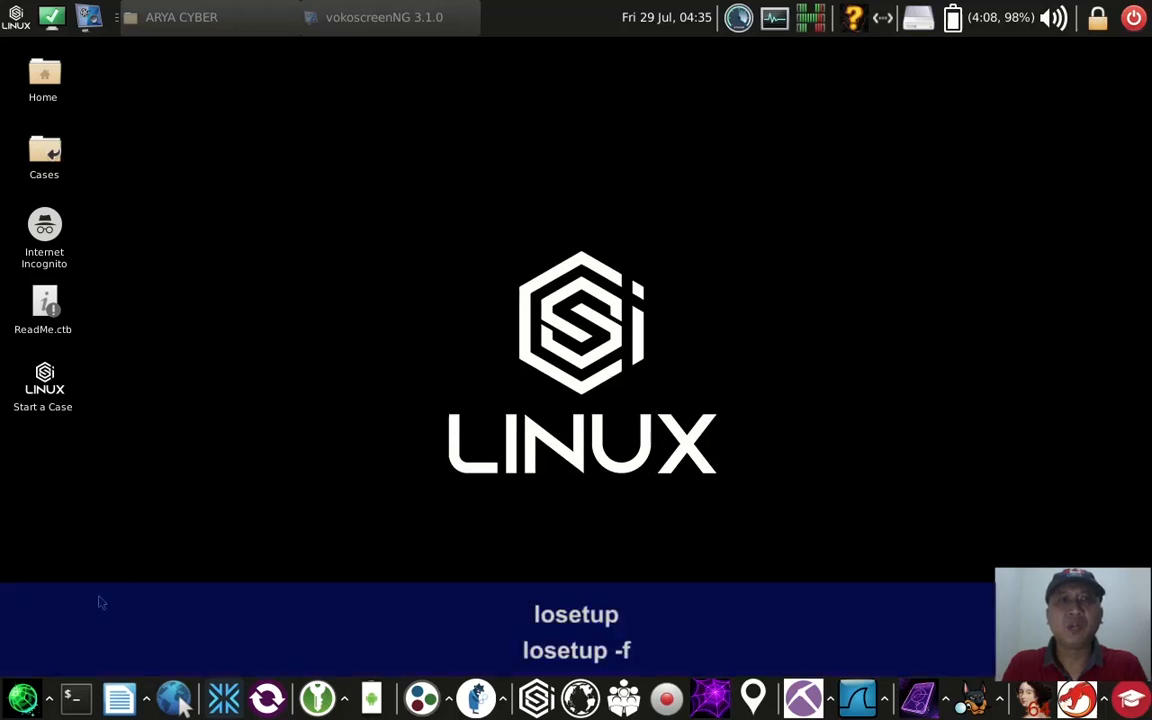
mouse_move(82, 652)
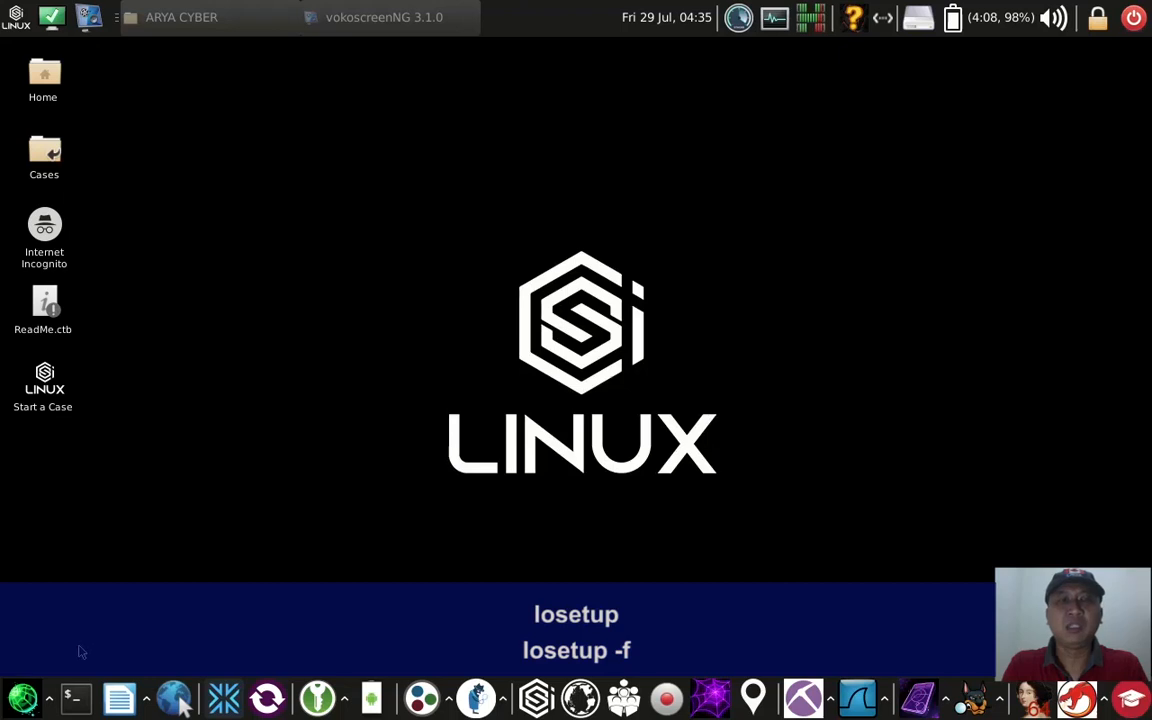
mouse_move(78, 680)
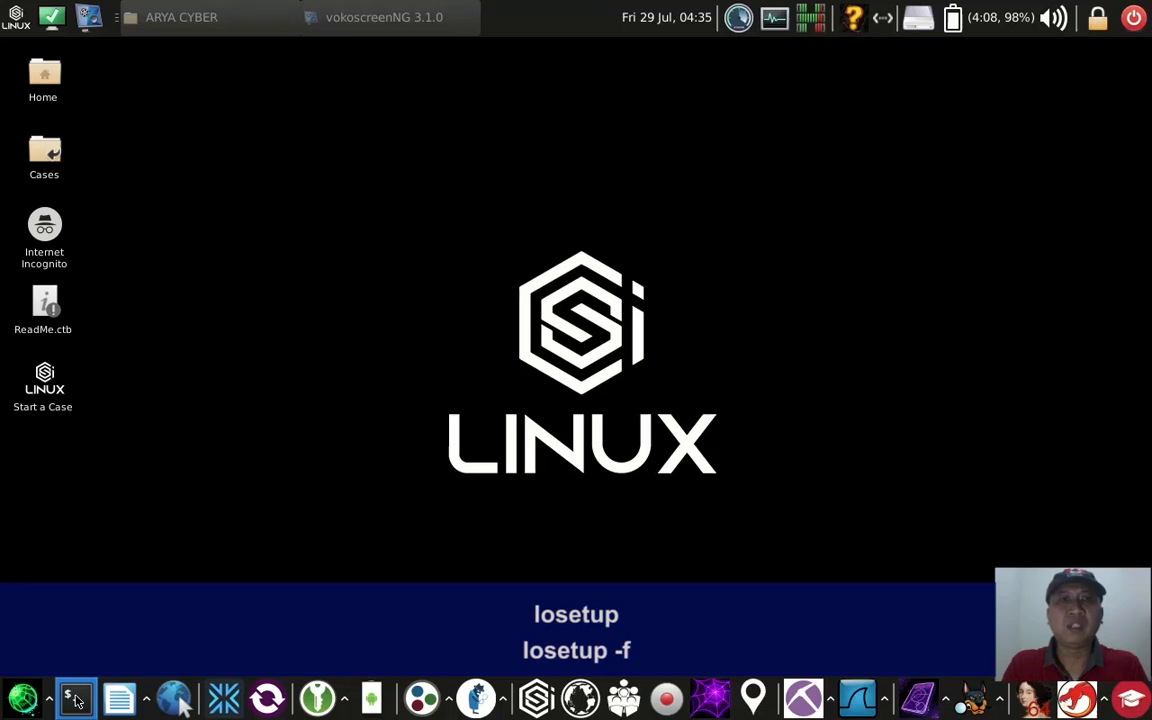
mouse_move(76, 698)
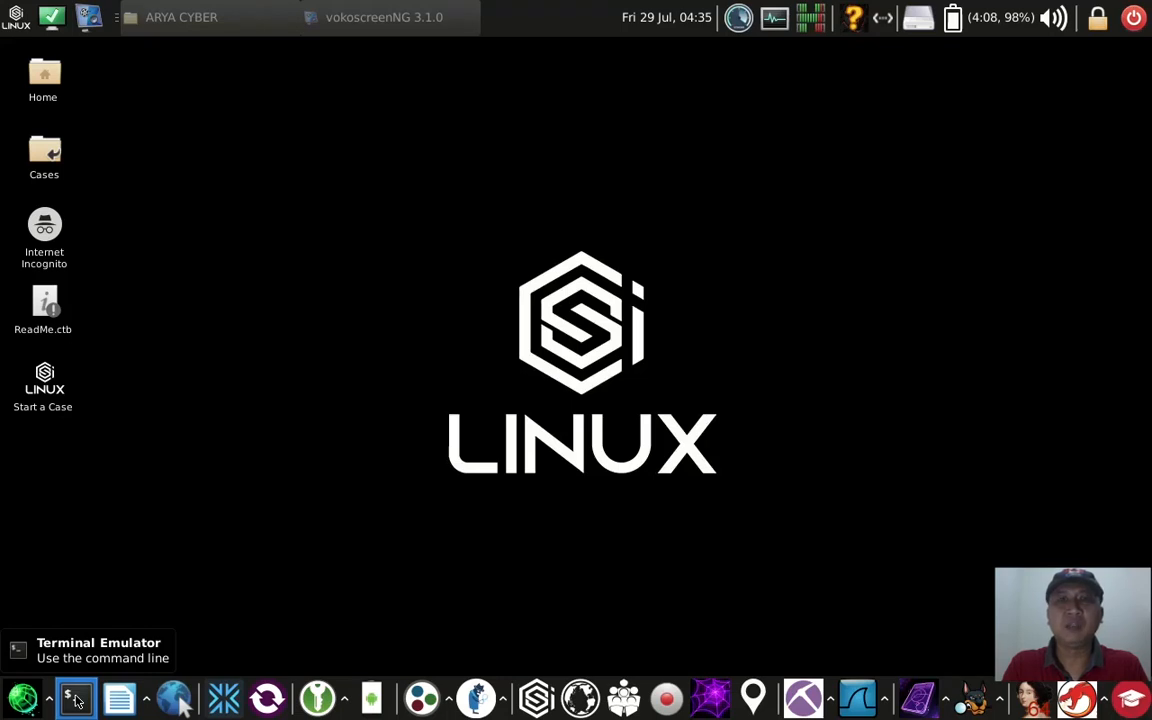
Start a root shell with sudo su and list the contents of the Documents folder.
left_click(76, 698)
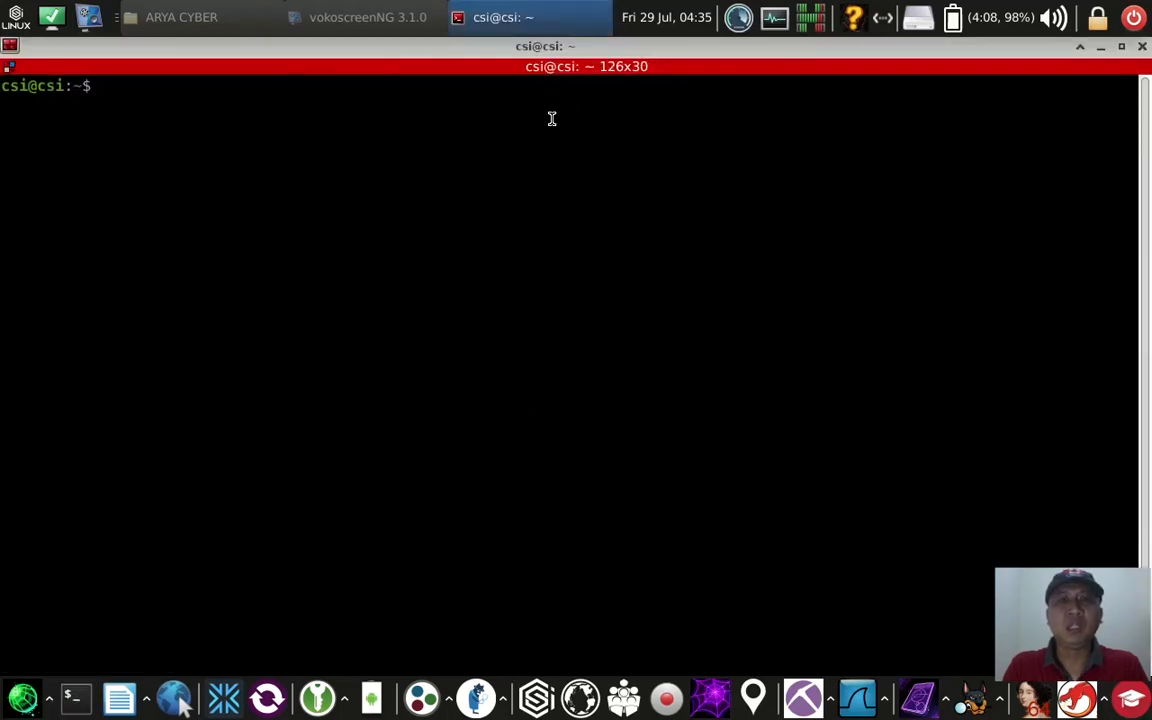
type("sudo su")
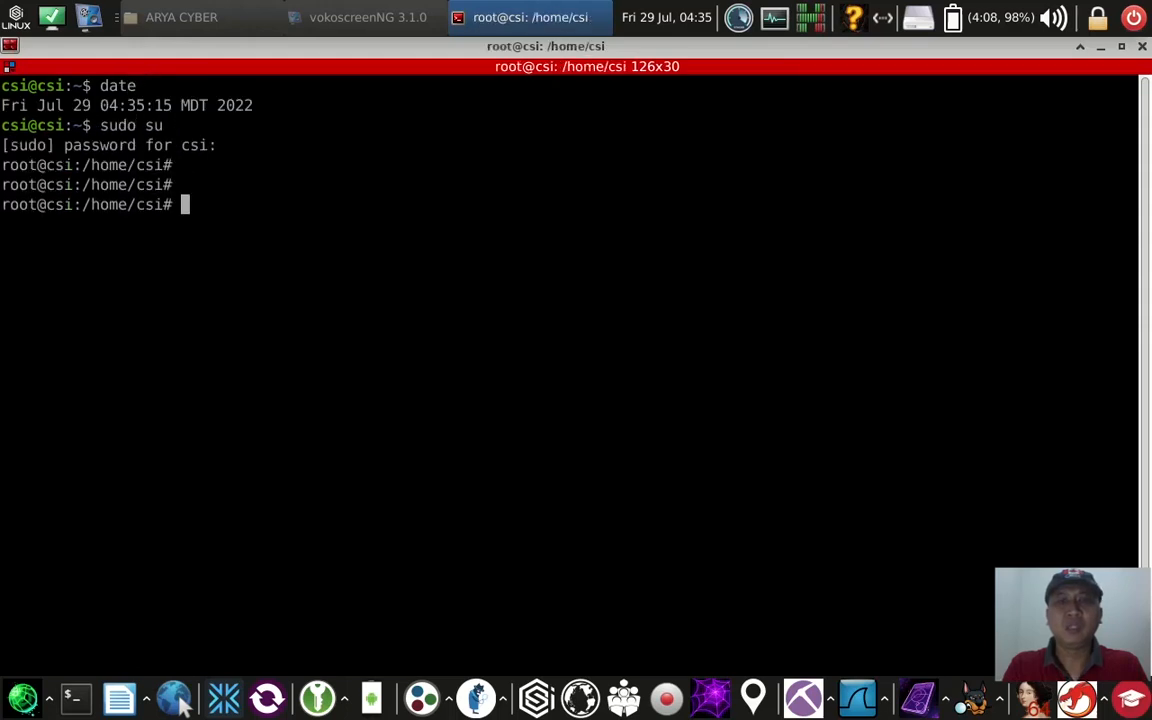
type("ls")
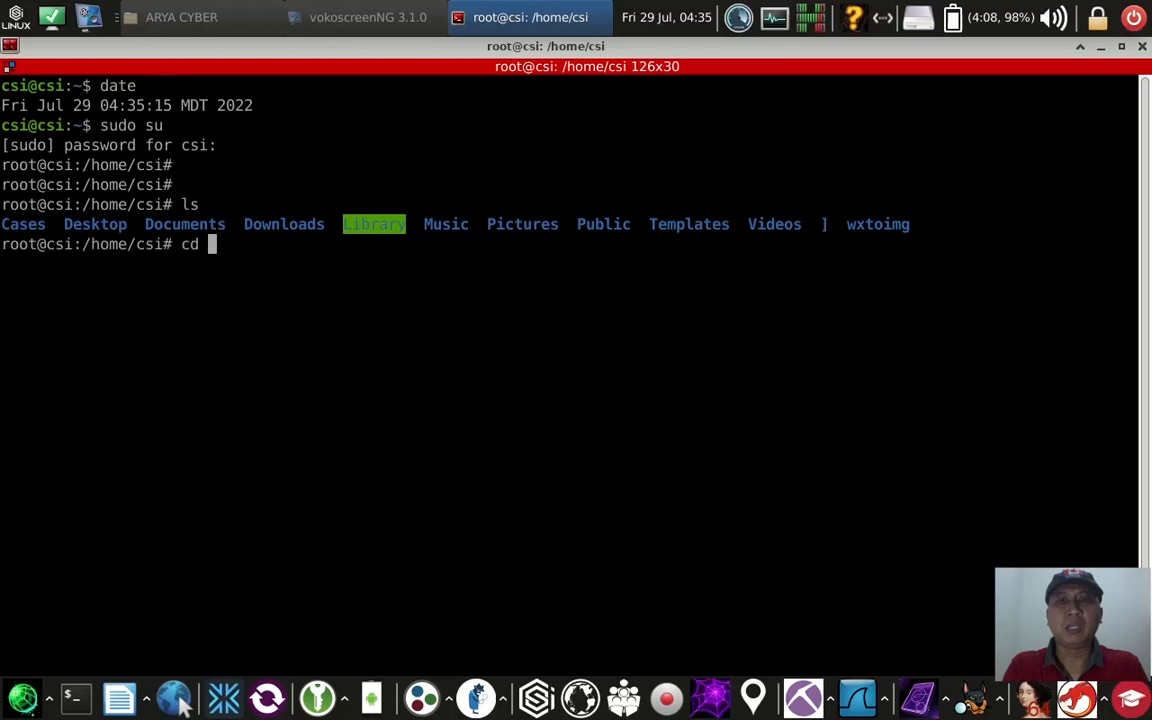
type("Documents ; ls")
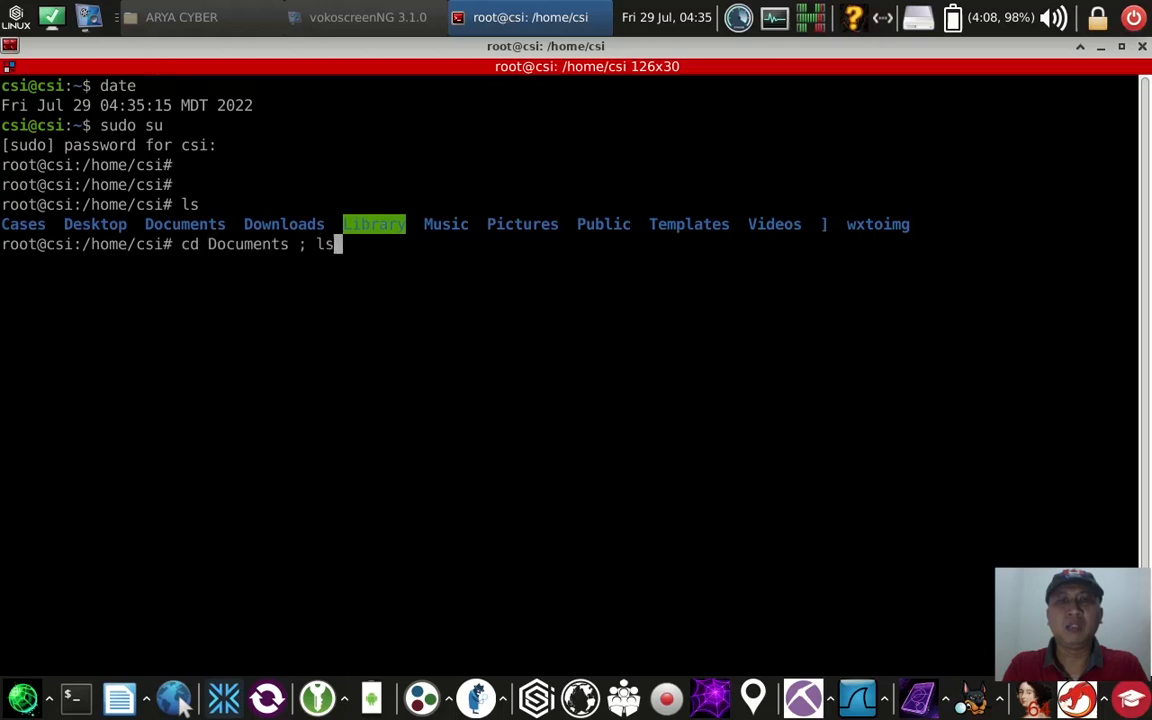
Create a dd-files folder inside Documents and confirm it in the listing.
type("mkdir")
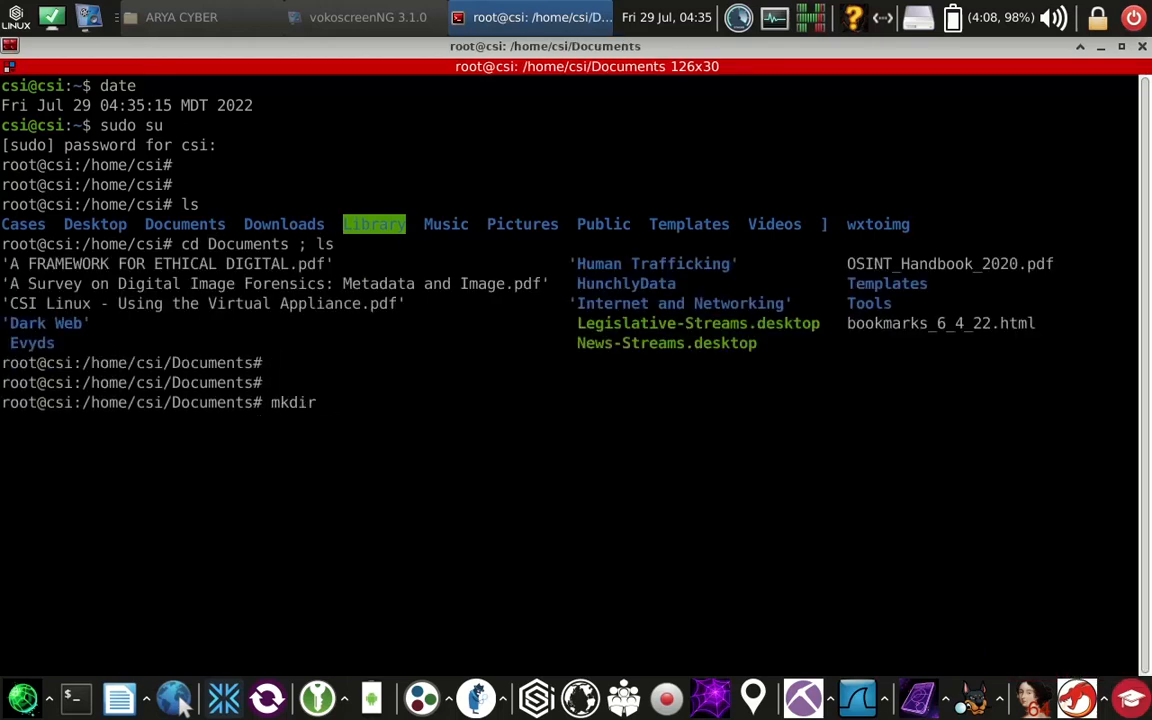
type("dd-files")
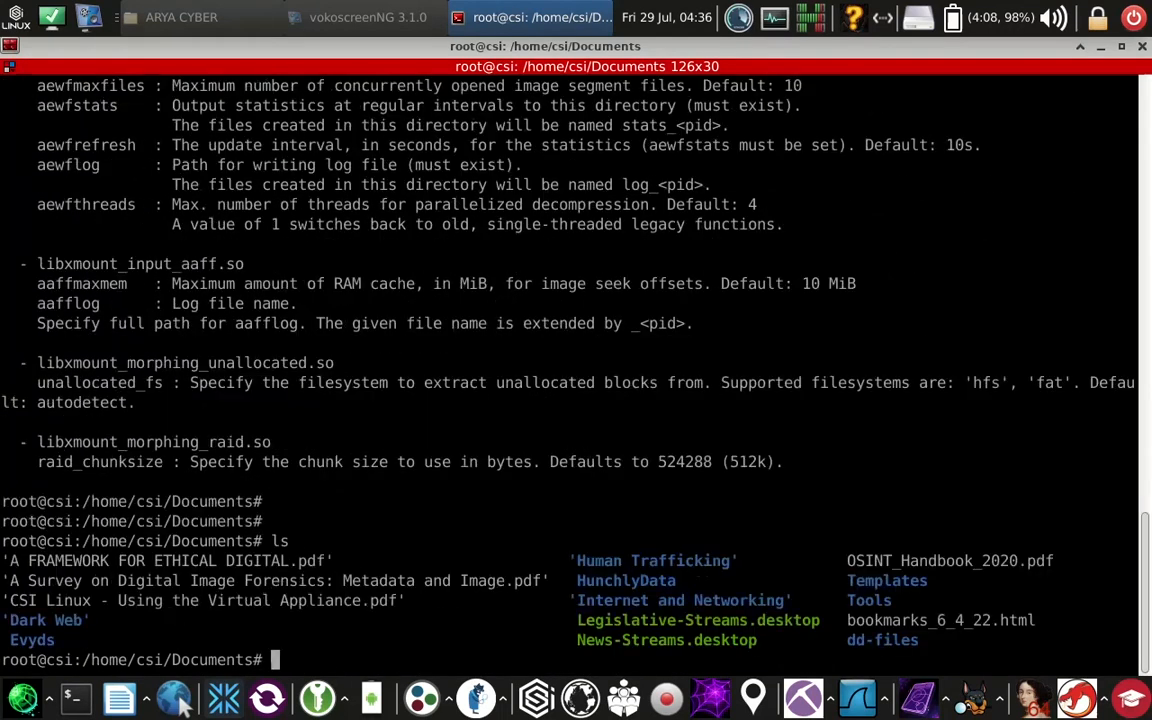
From Evyds, mount gunsNroses.E01 with xmount --in ewf onto /home/csi/Documents/dd-files.
type("cd Evyds ; ls")
type("xmount --in ewf")
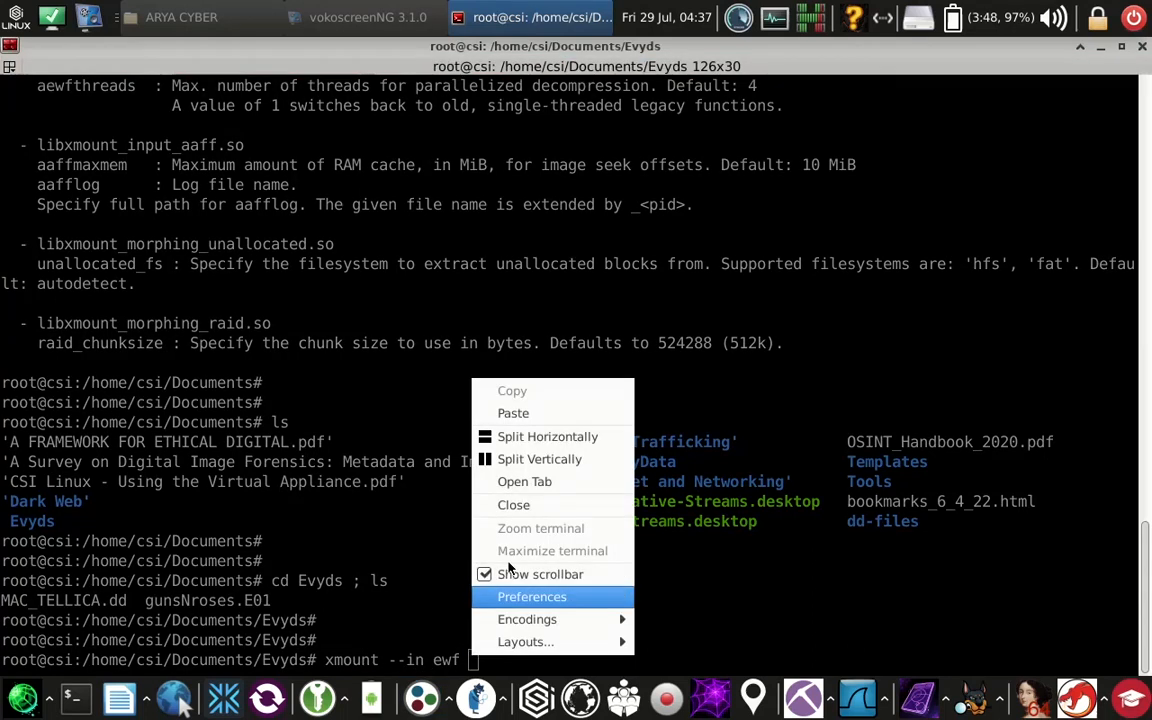
type("gunsNroses.E01 /home/csi/Dou")
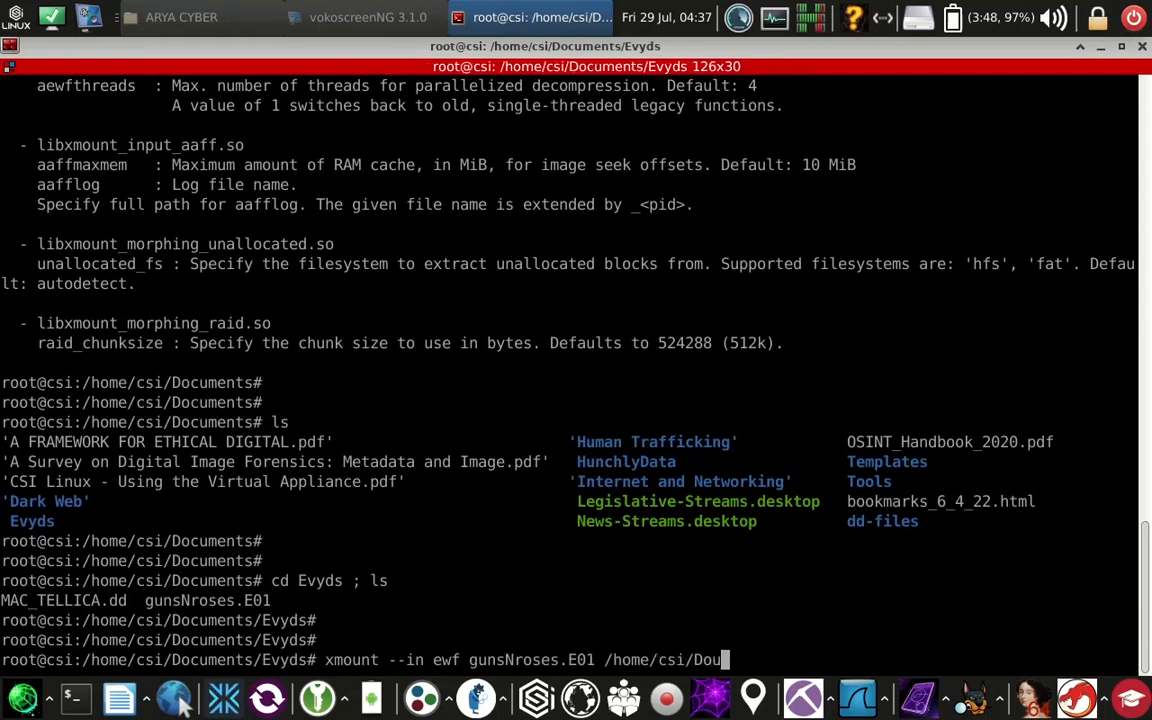
type("ments/dd")
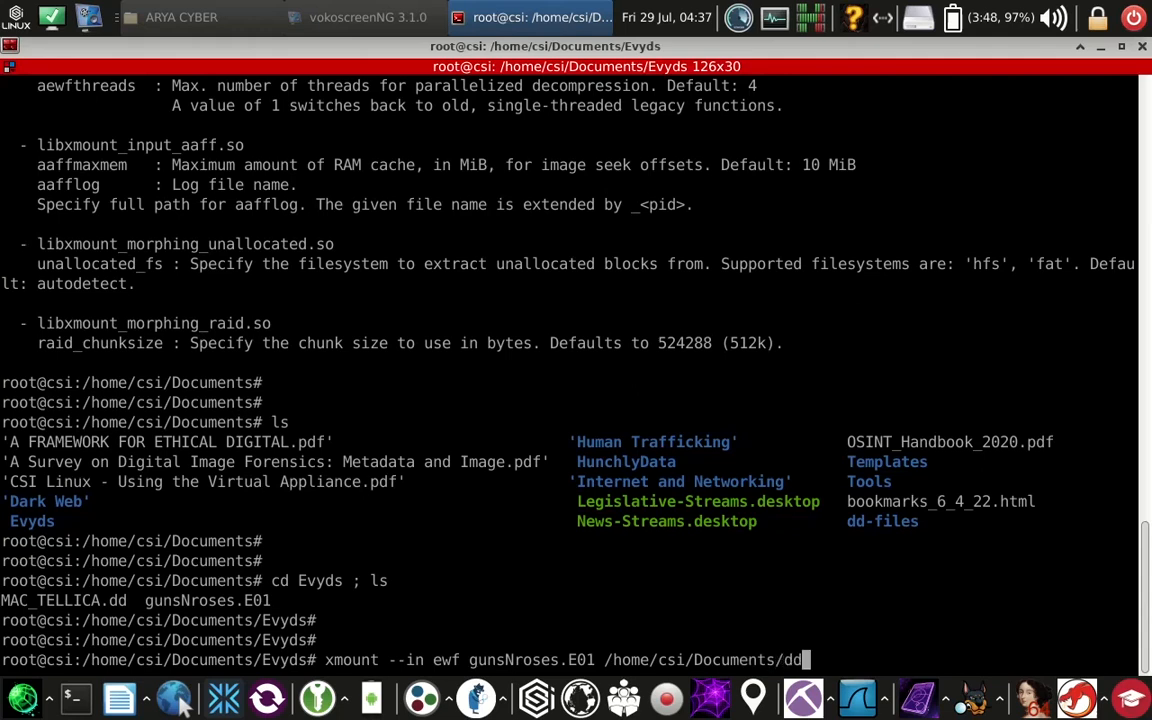
type("-files")
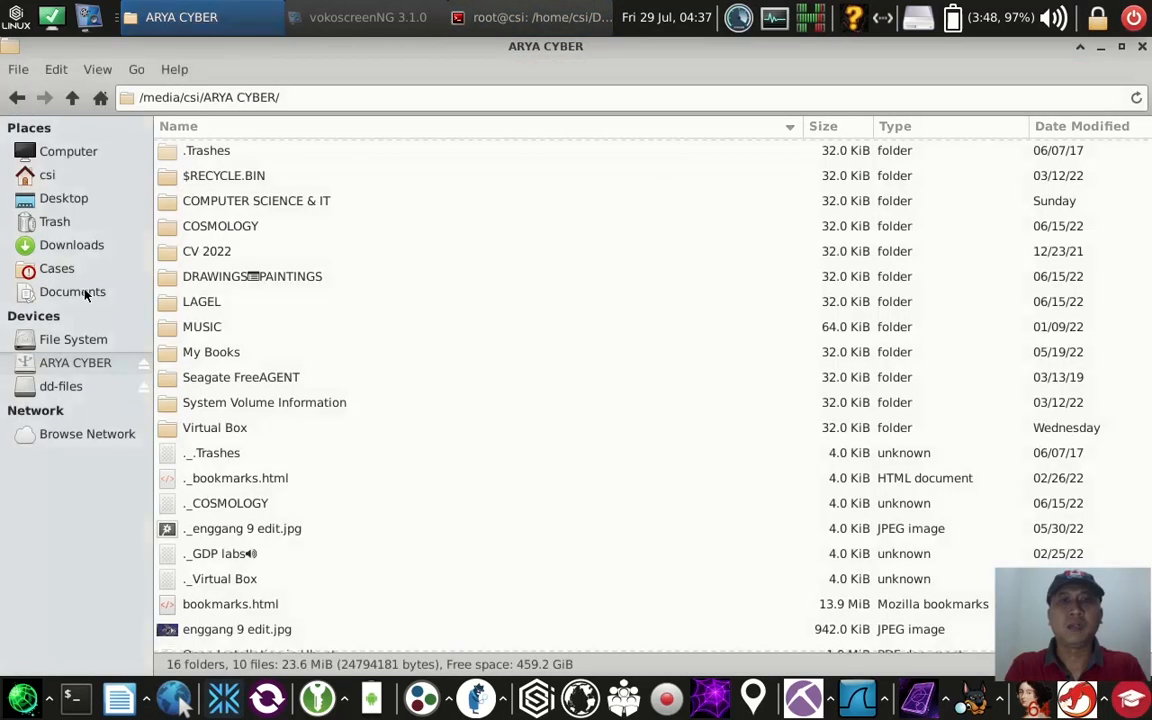
Verify in the file manager that dd-files holds gunsNroses.dd and gunsNroses.info, then return to the terminal.
left_click(60, 386)
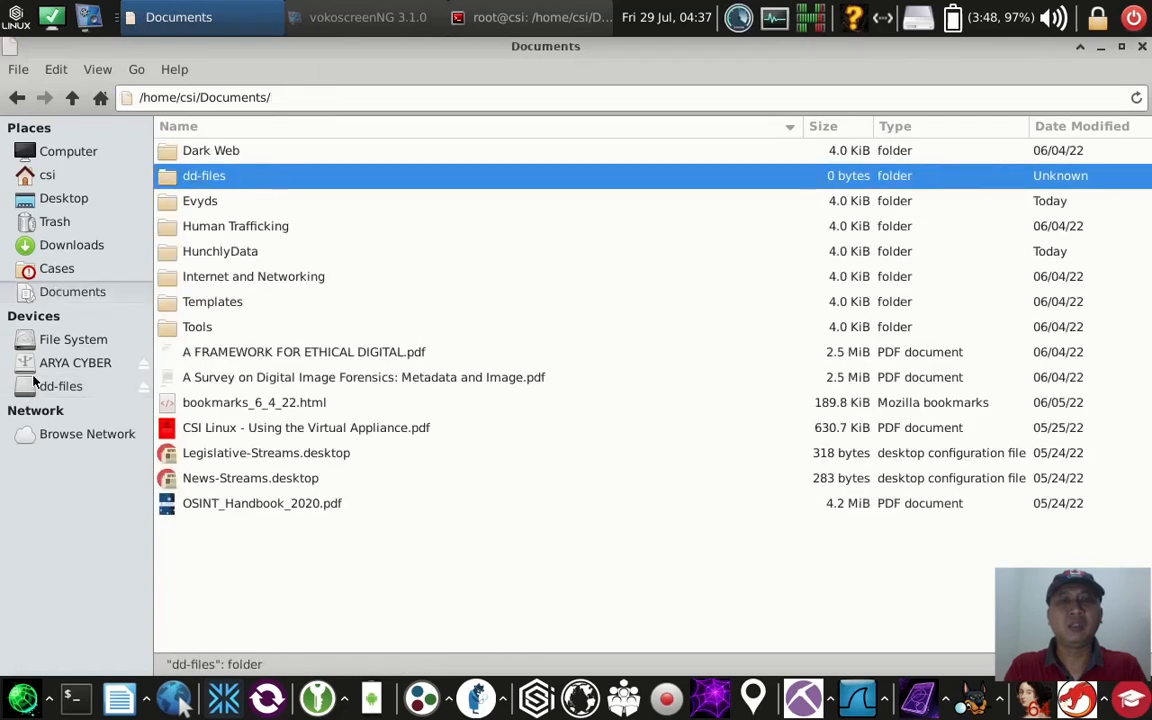
double_click(204, 176)
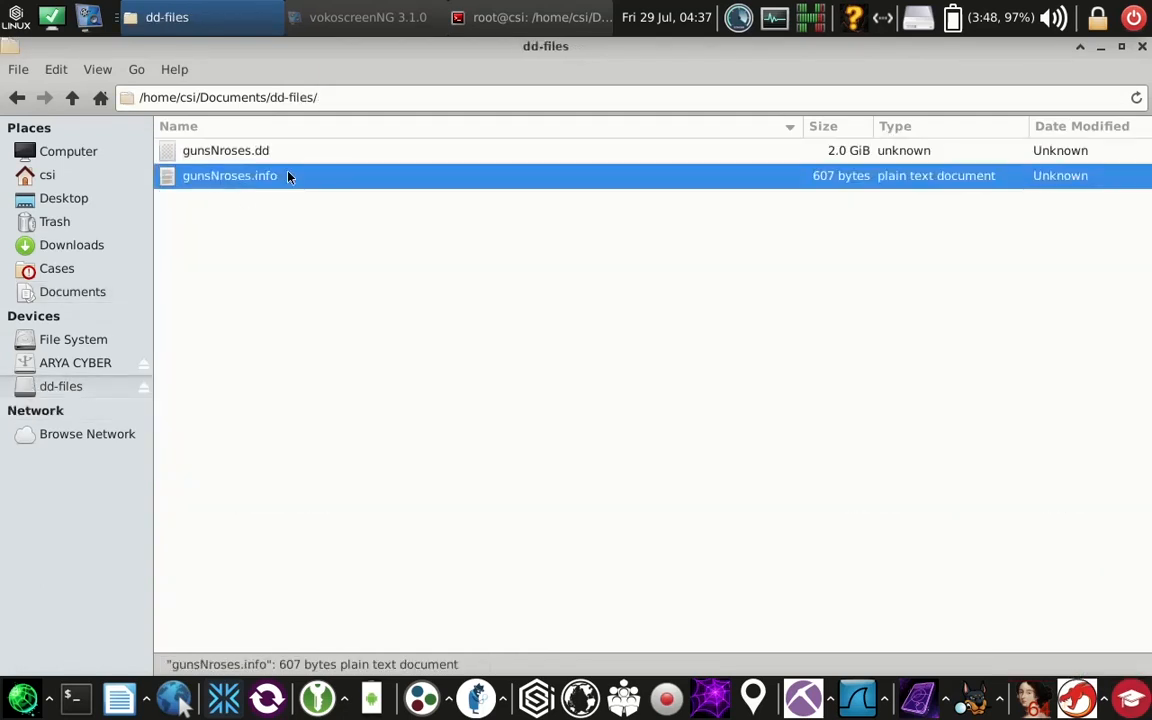
left_click(70, 96)
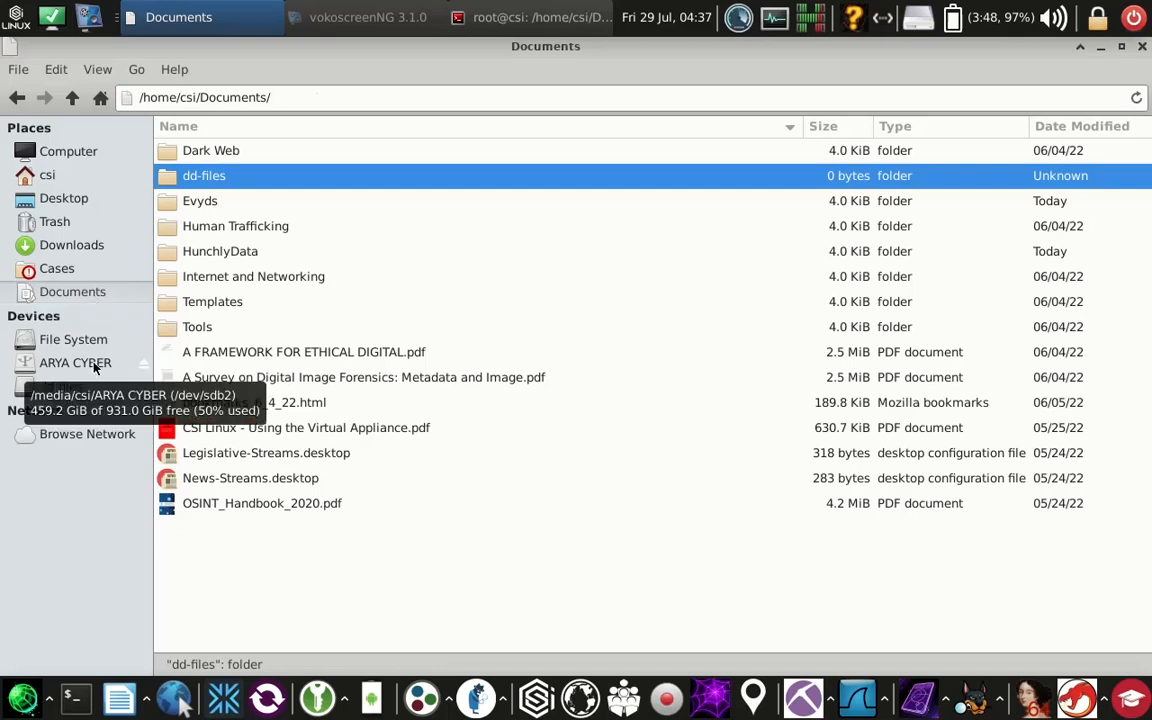
left_click(526, 16)
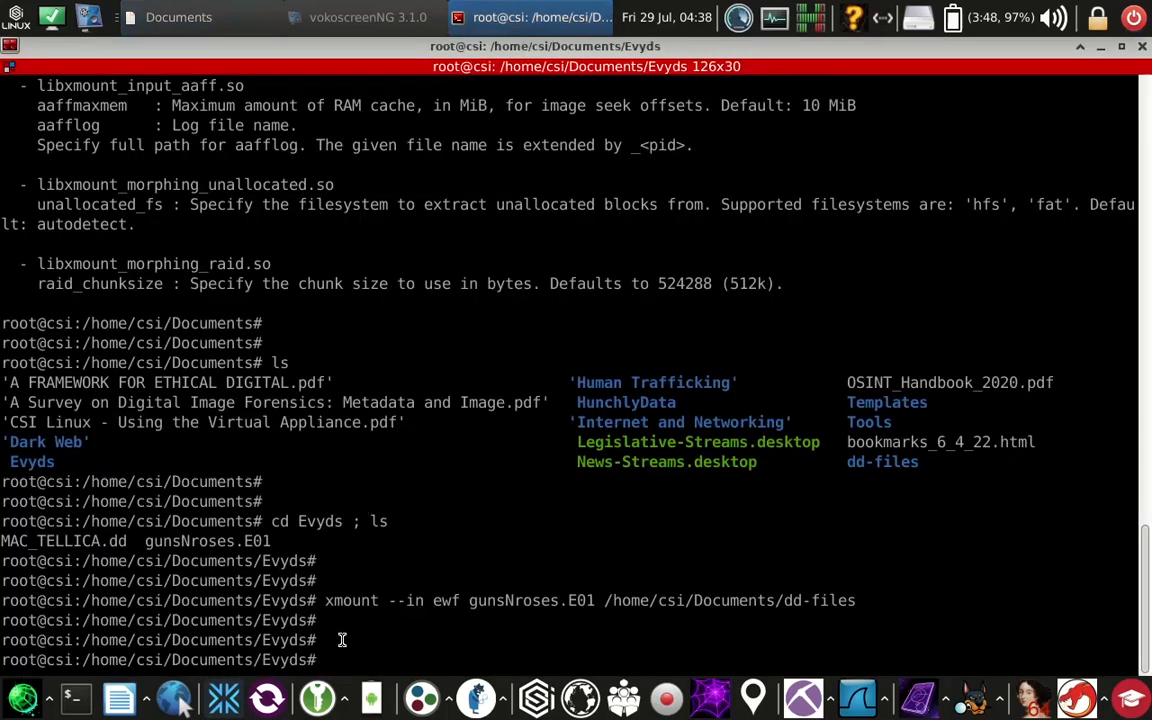
Look up mount with whatis and read through the mount --help options and operations.
type("what")
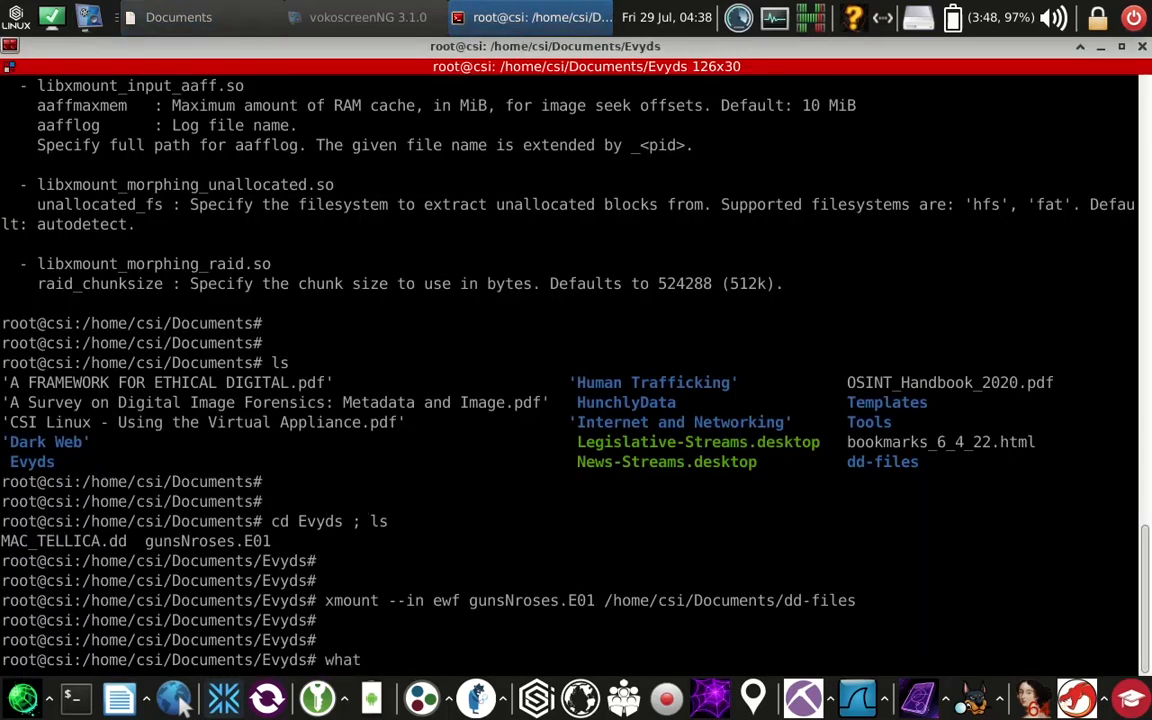
type("is mount")
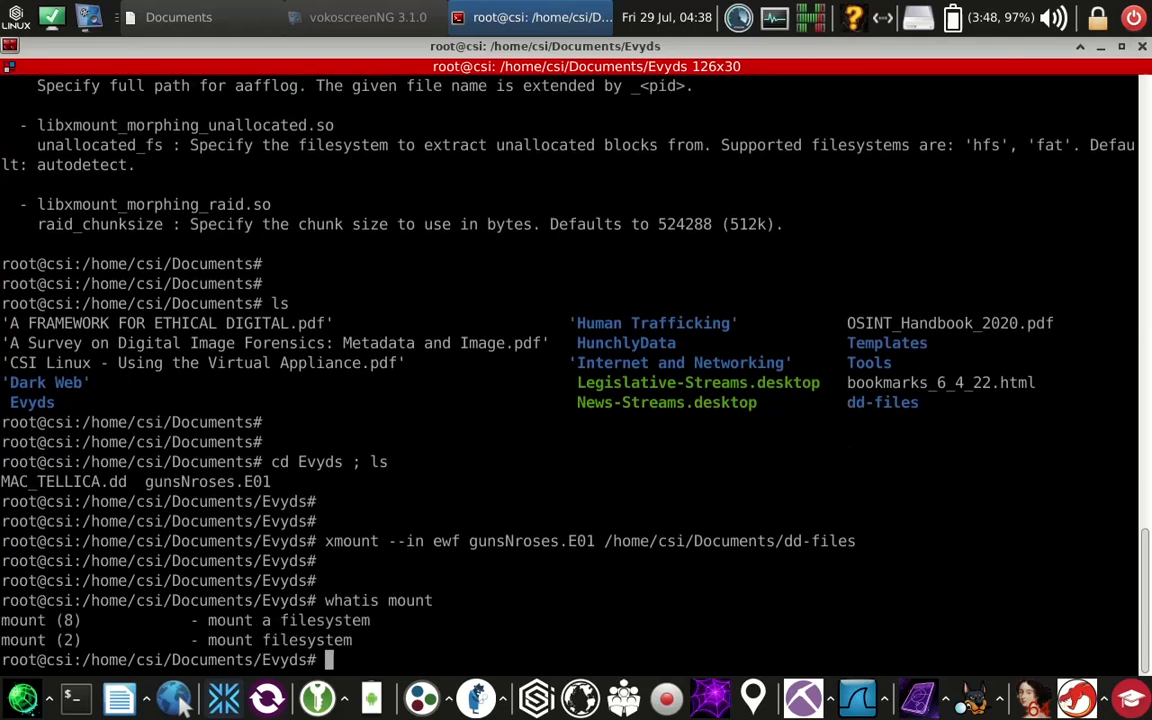
type("mount")
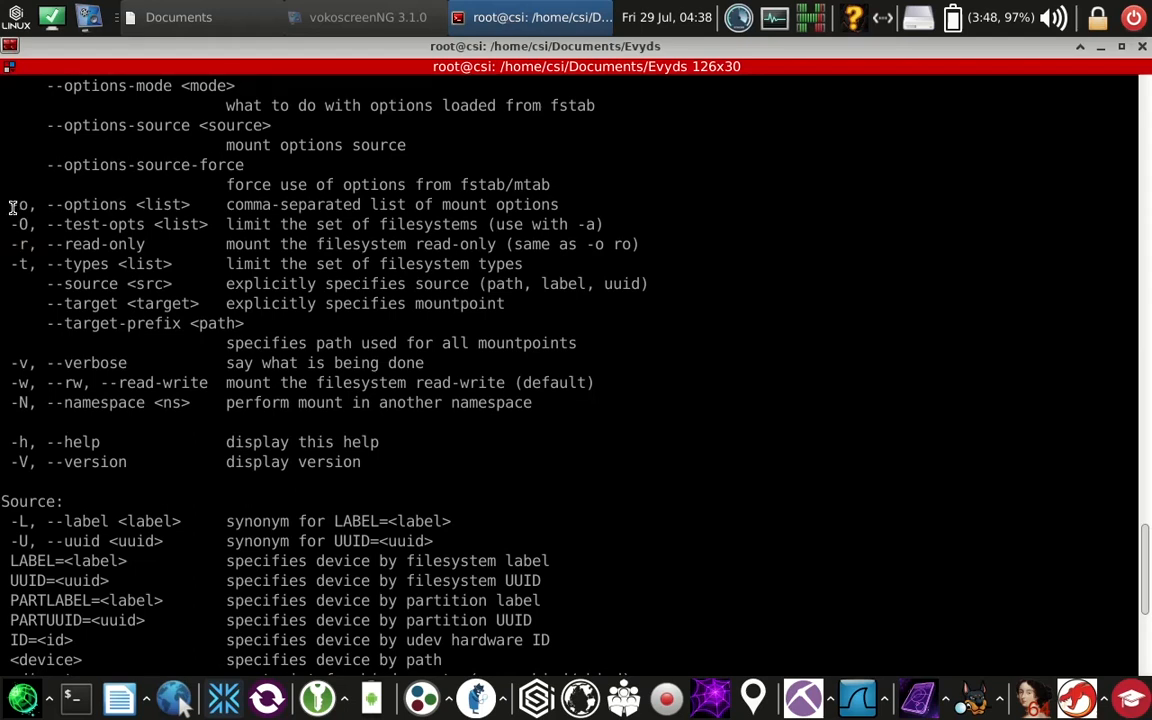
scroll("up", 3)
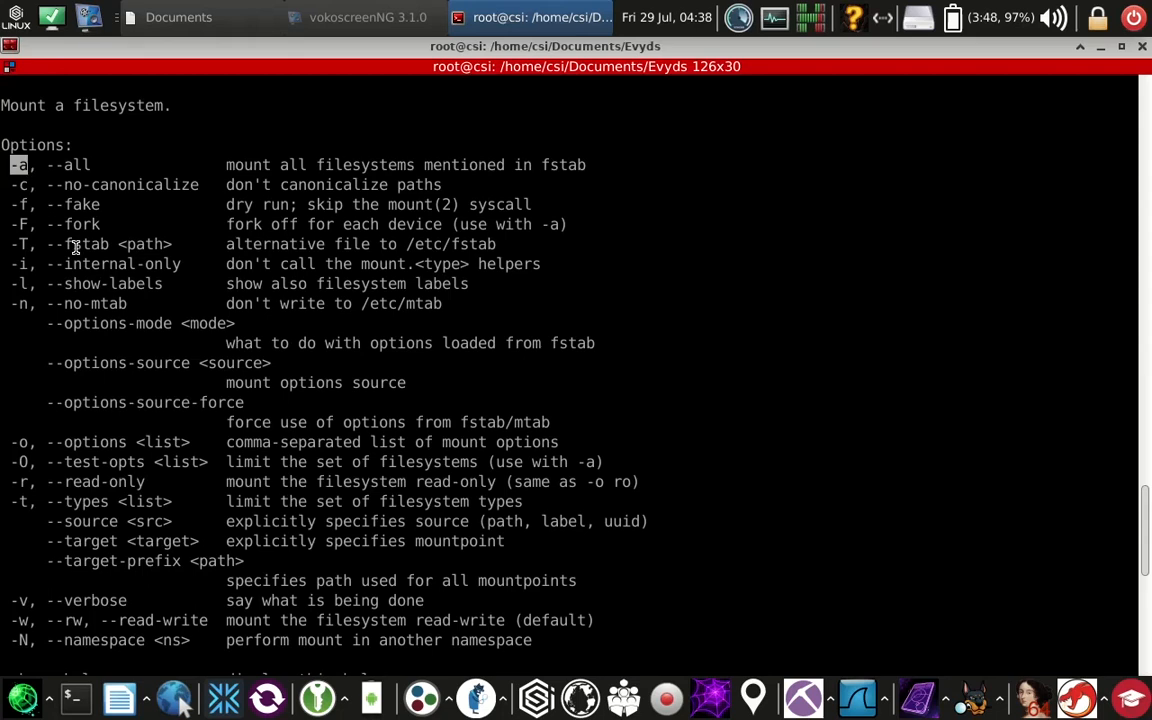
scroll("down", 3)
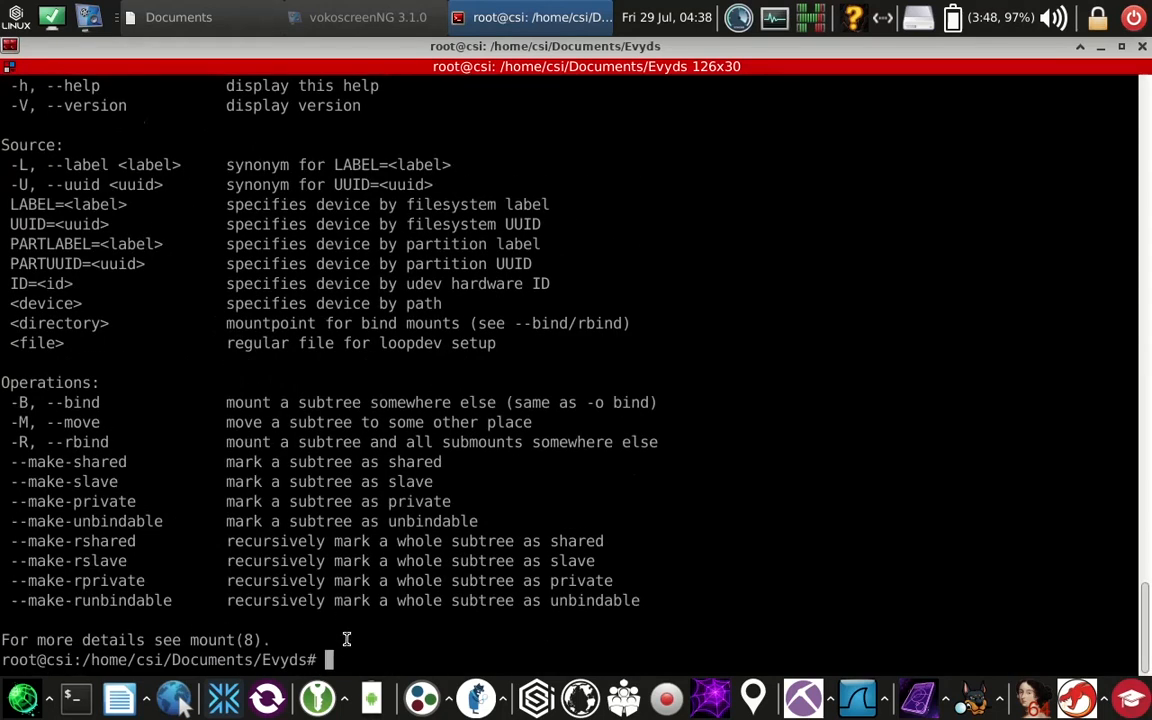
Create the /media/gnr mount-point folder.
type("mkdir")
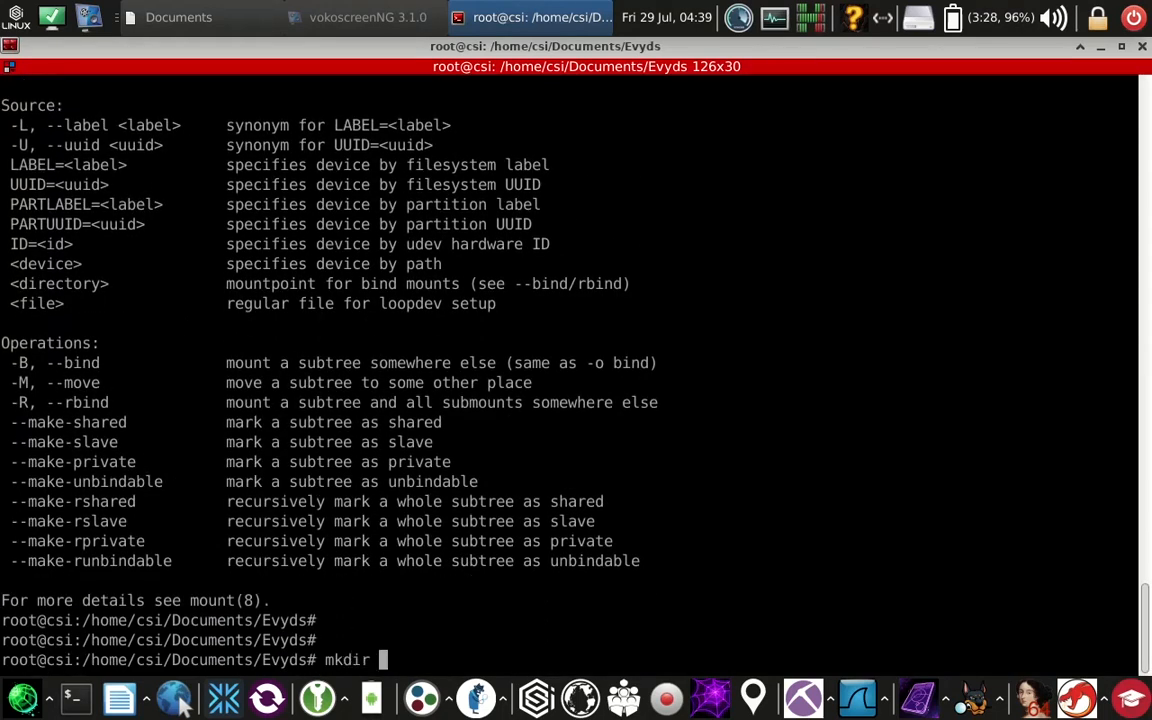
type("/media/gnr")
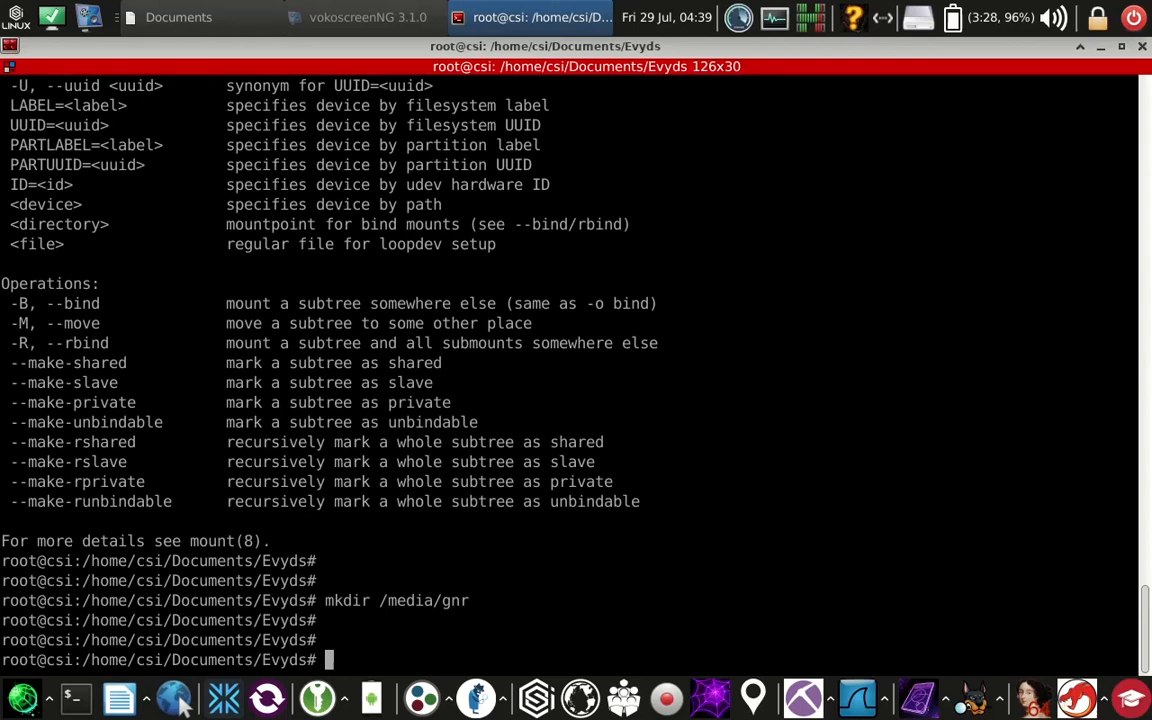
Run mount -a /home/csi/Documents/dd-files/gnsNroses.dd /media/gnr.
type("mount -a")
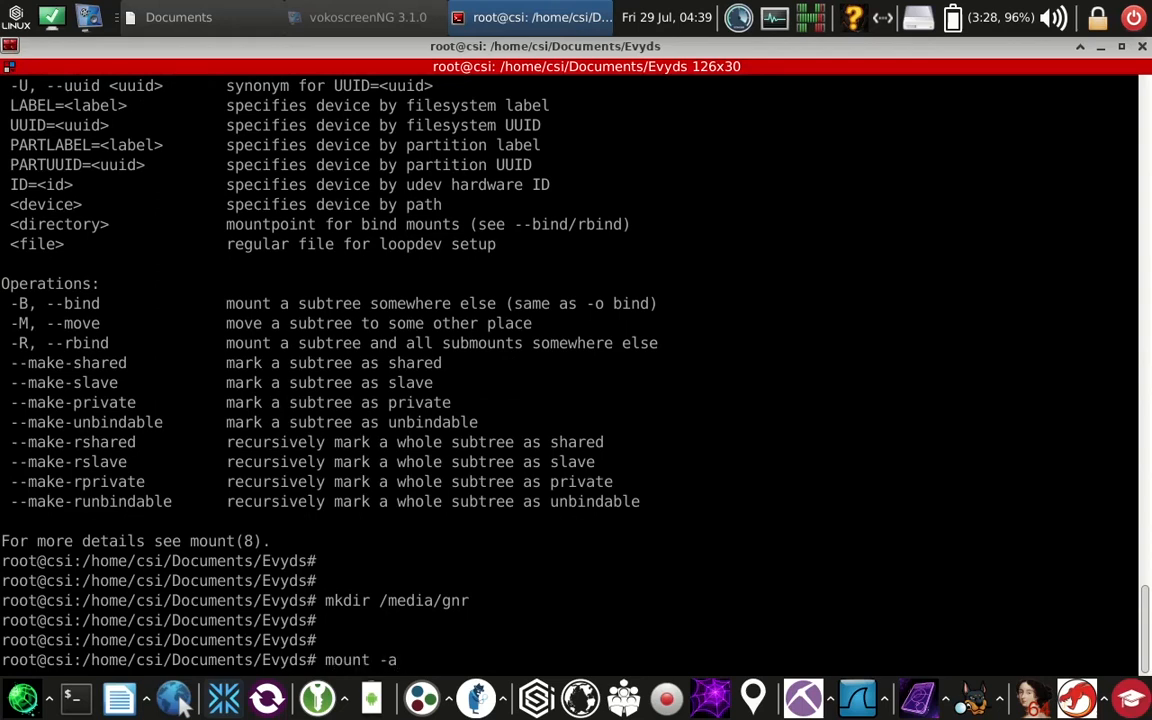
type("/")
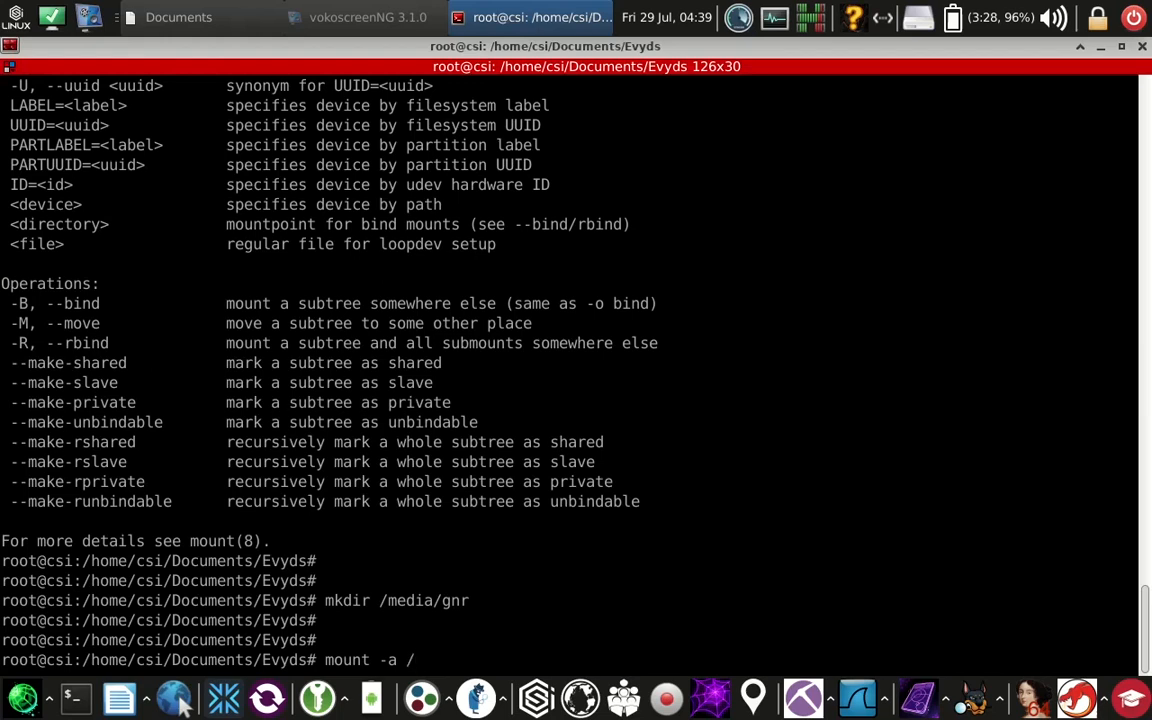
type("home/csi")
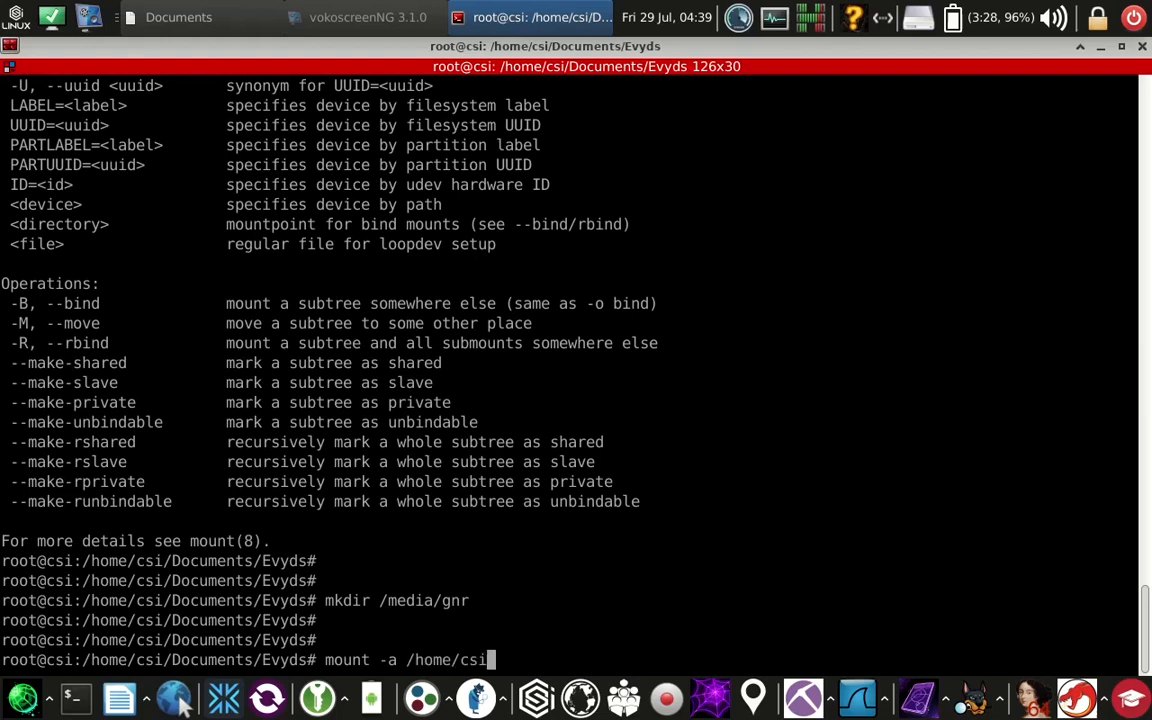
type("/Documents")
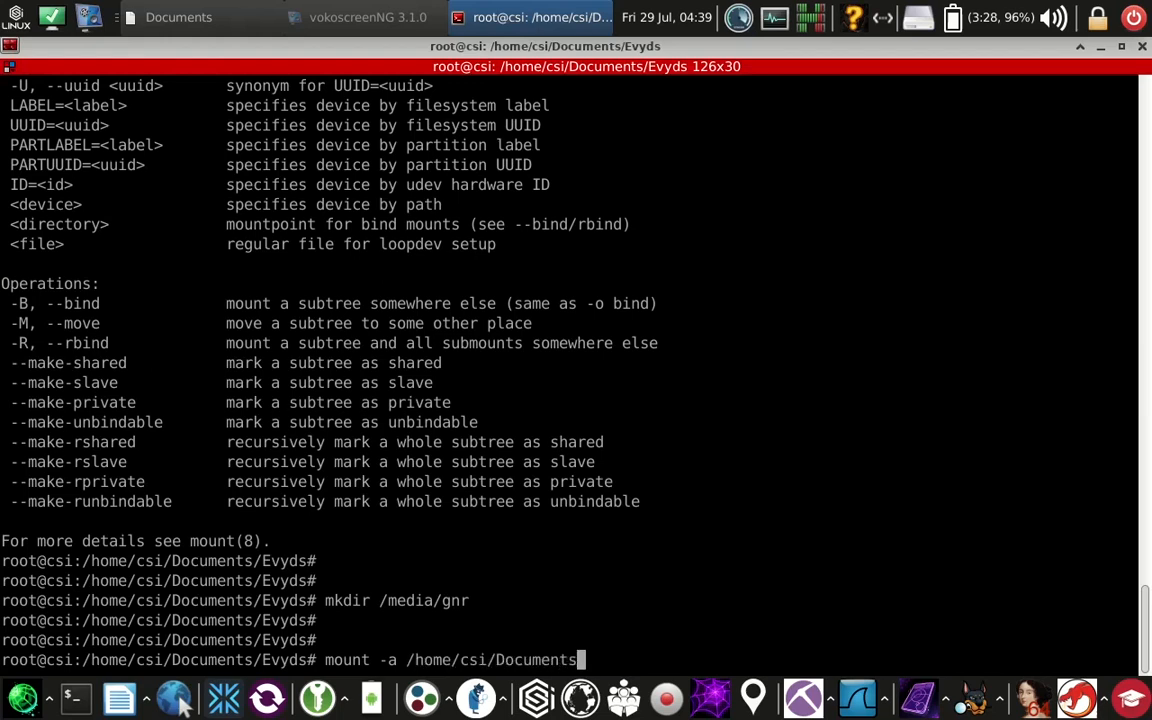
type("/")
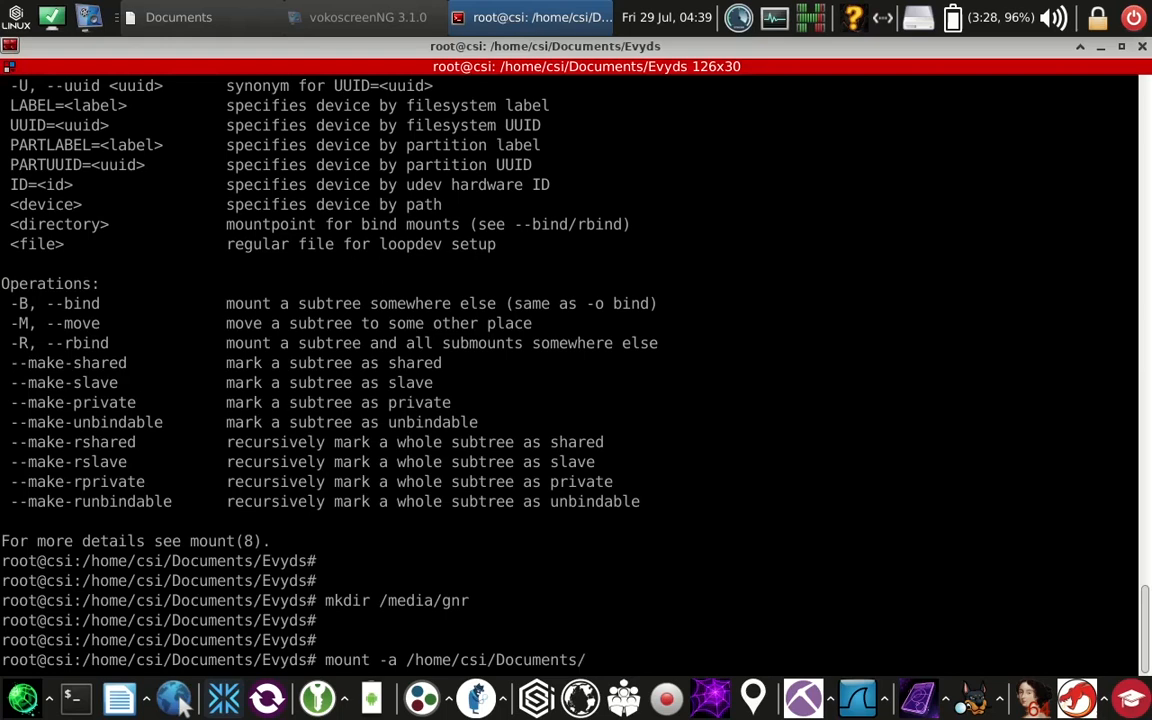
type("dd-files/")
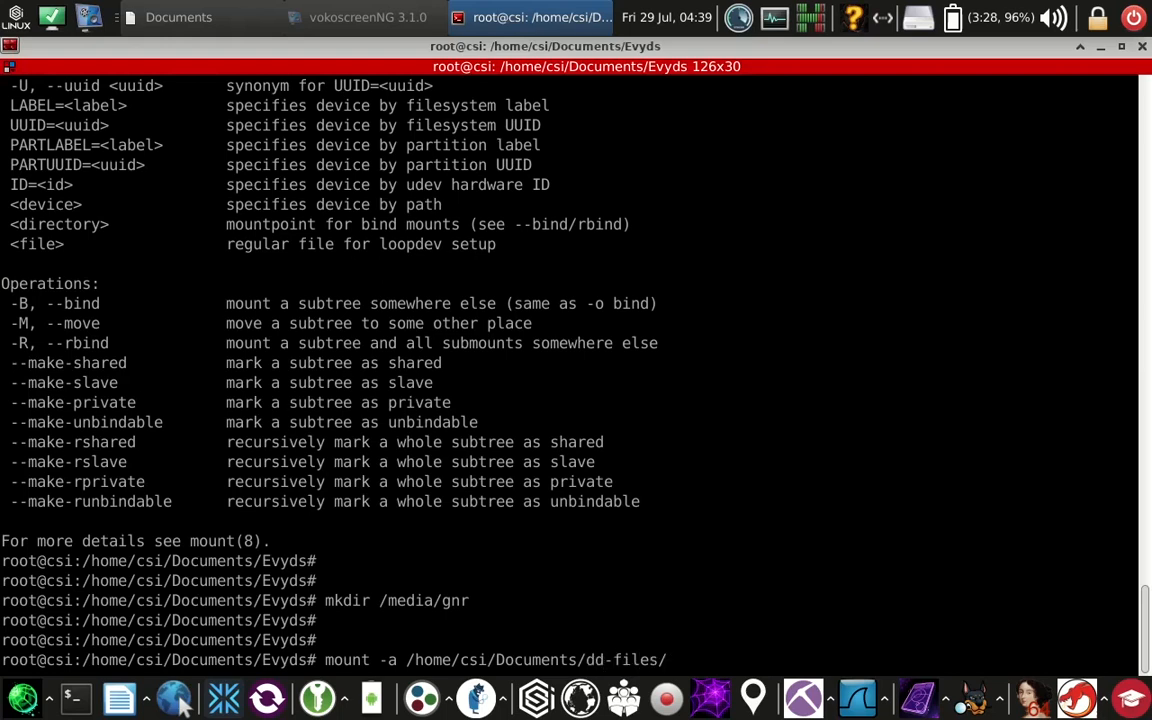
type("gnsNroses.d")
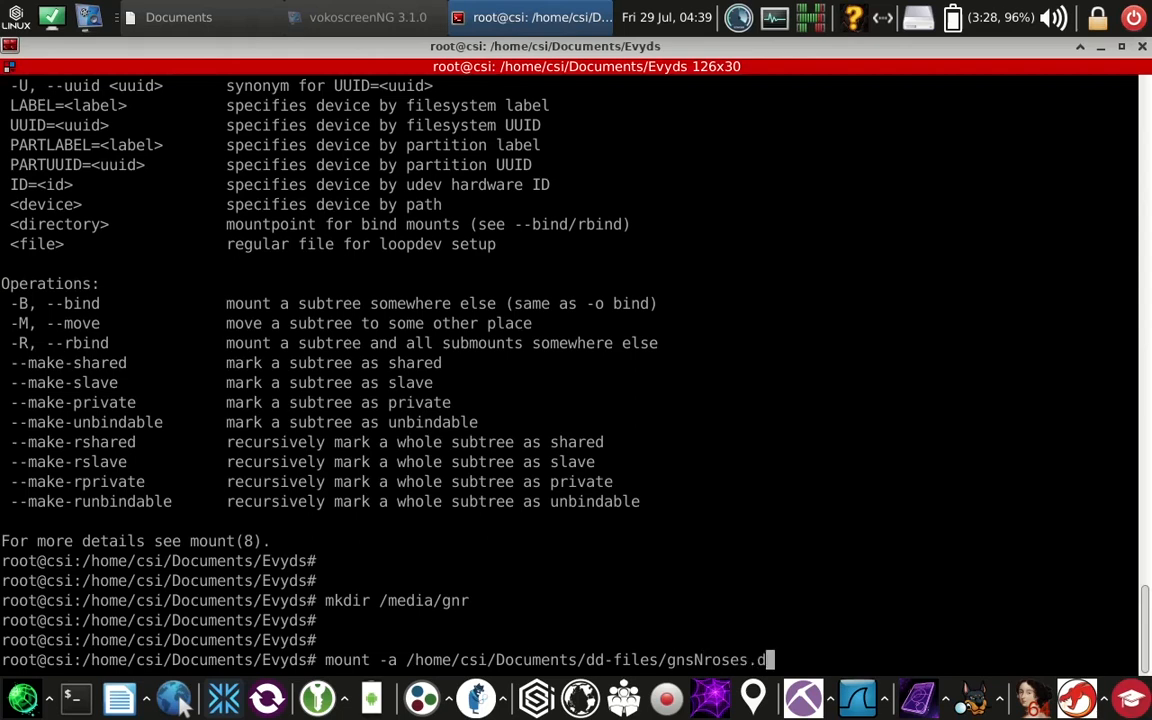
type("d /media")
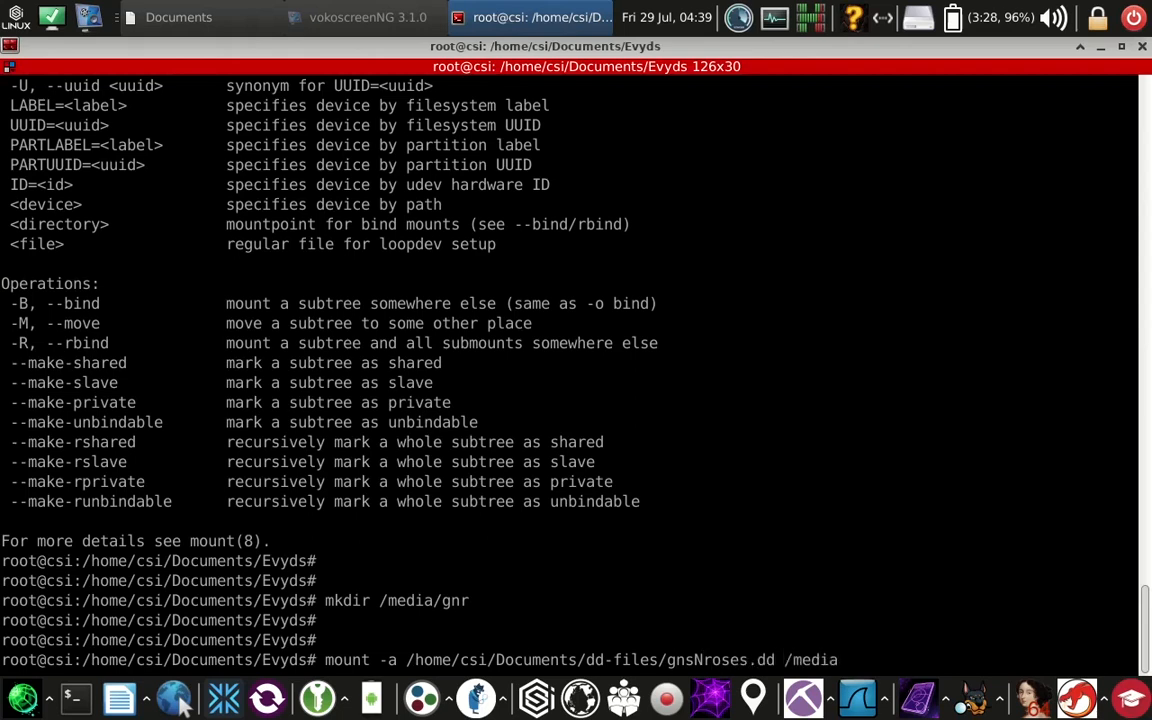
type("/gnr")
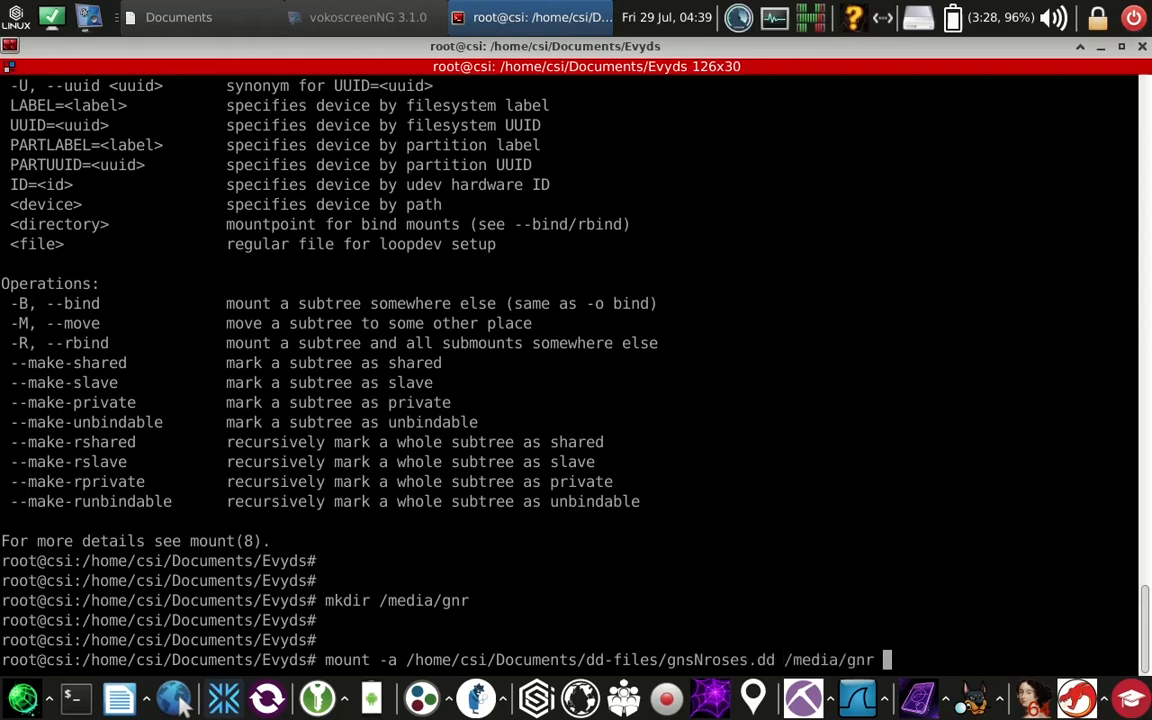
key("Return")
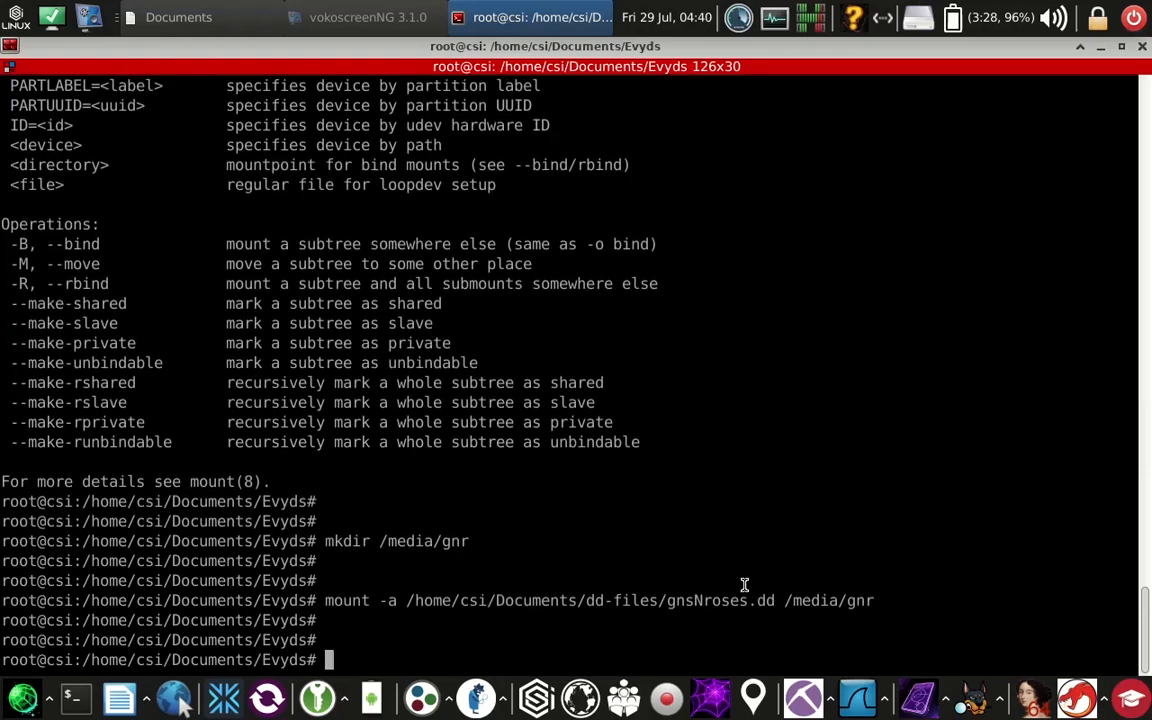
Check the gnr folder in the file manager, find it empty, and return to the terminal.
left_click(178, 16)
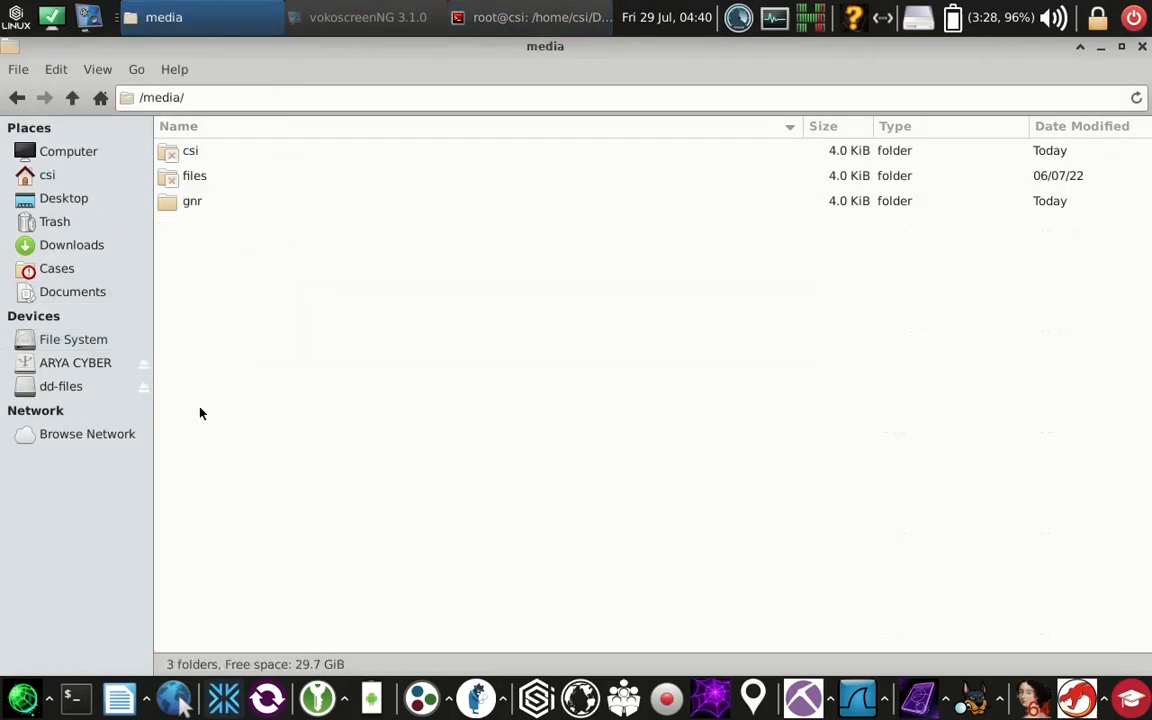
double_click(192, 200)
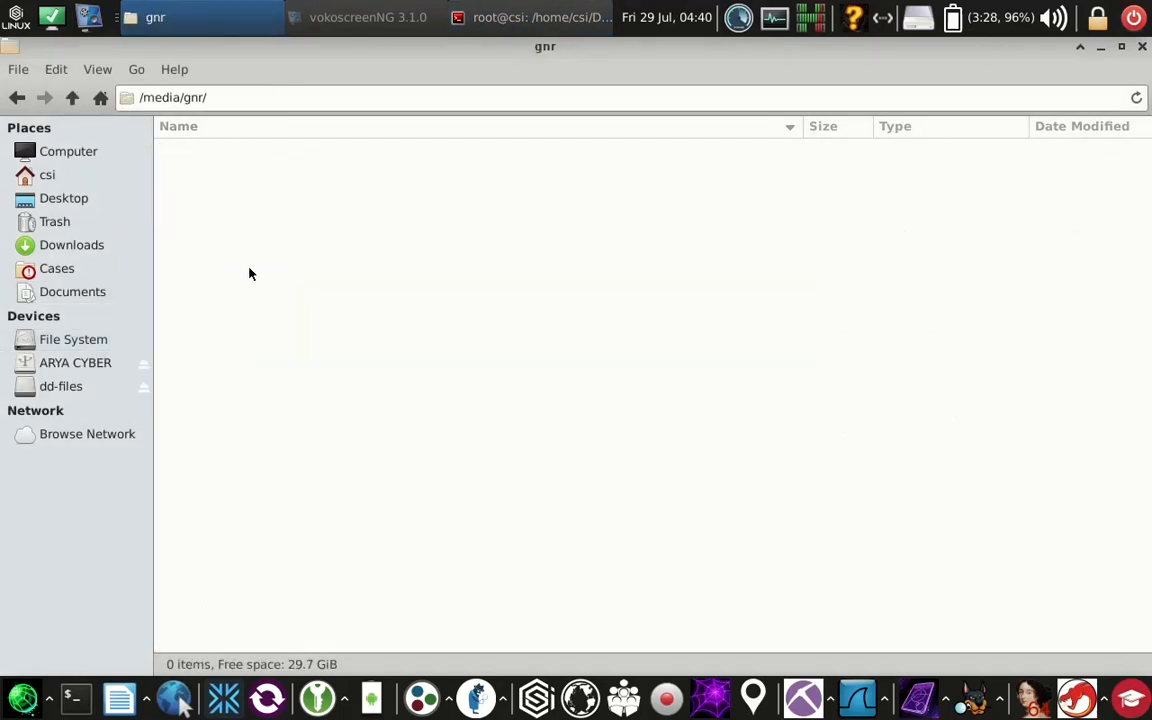
left_click(528, 16)
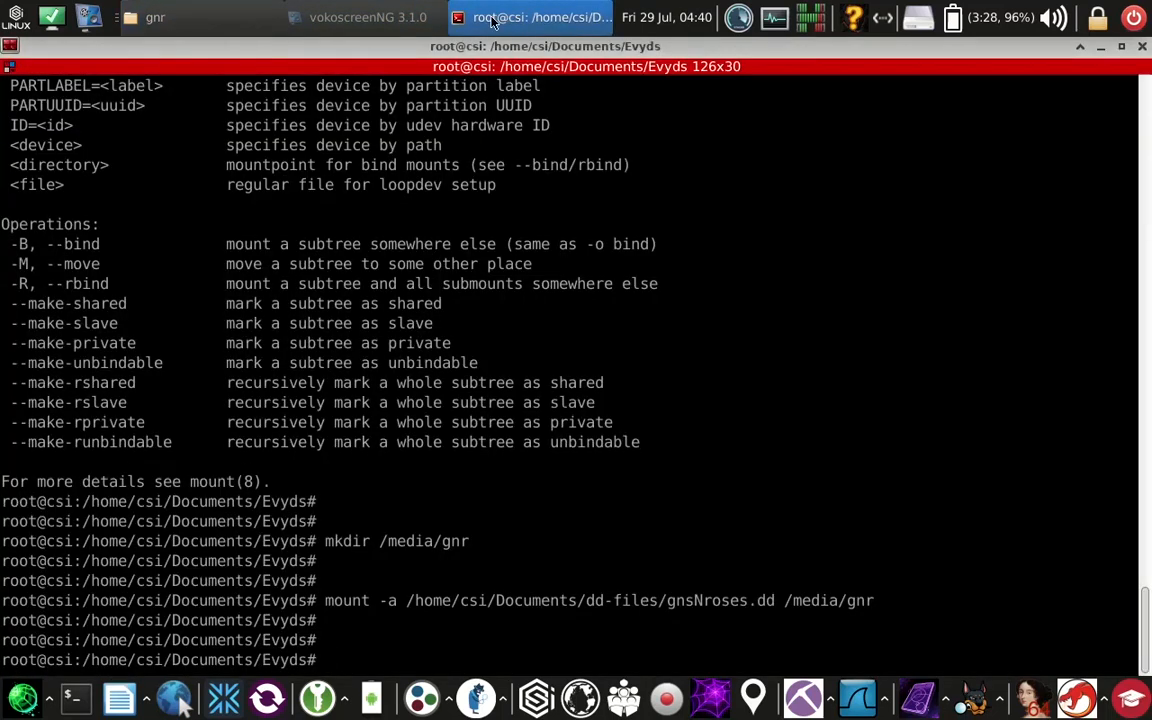
List /media/gnr with ls and ls -la, showing only the . and .. entries.
type("ls /media/gnr")
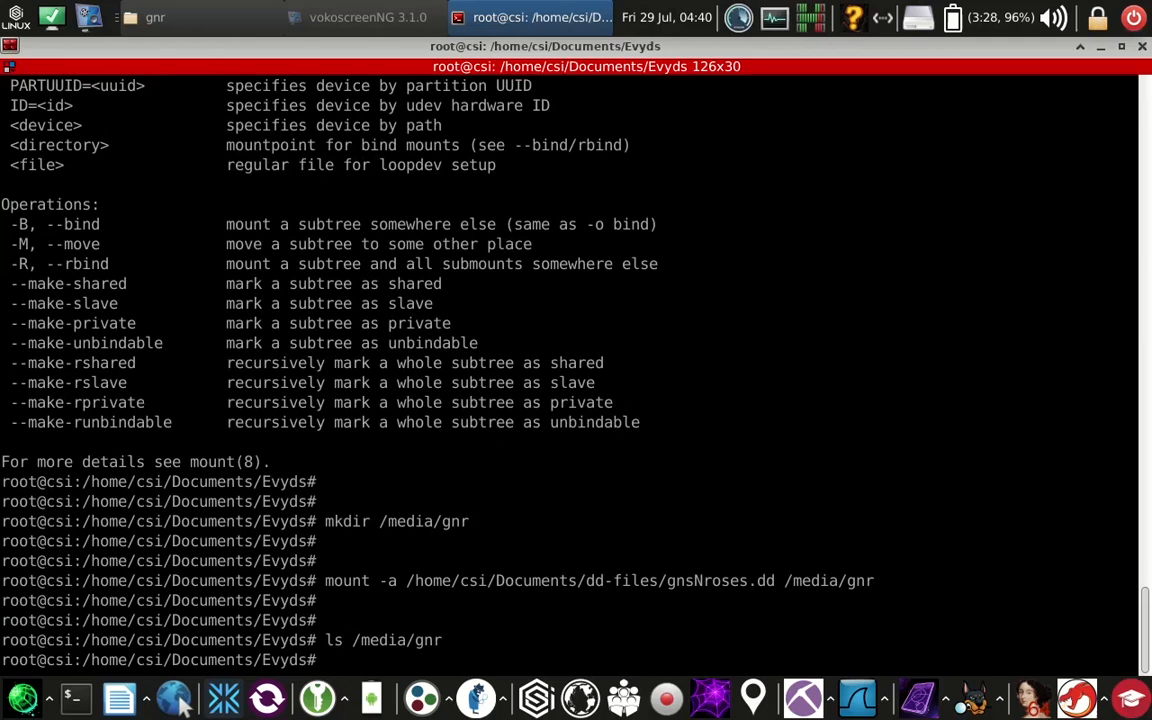
type("ls /media/gnr/")
type("whatis")
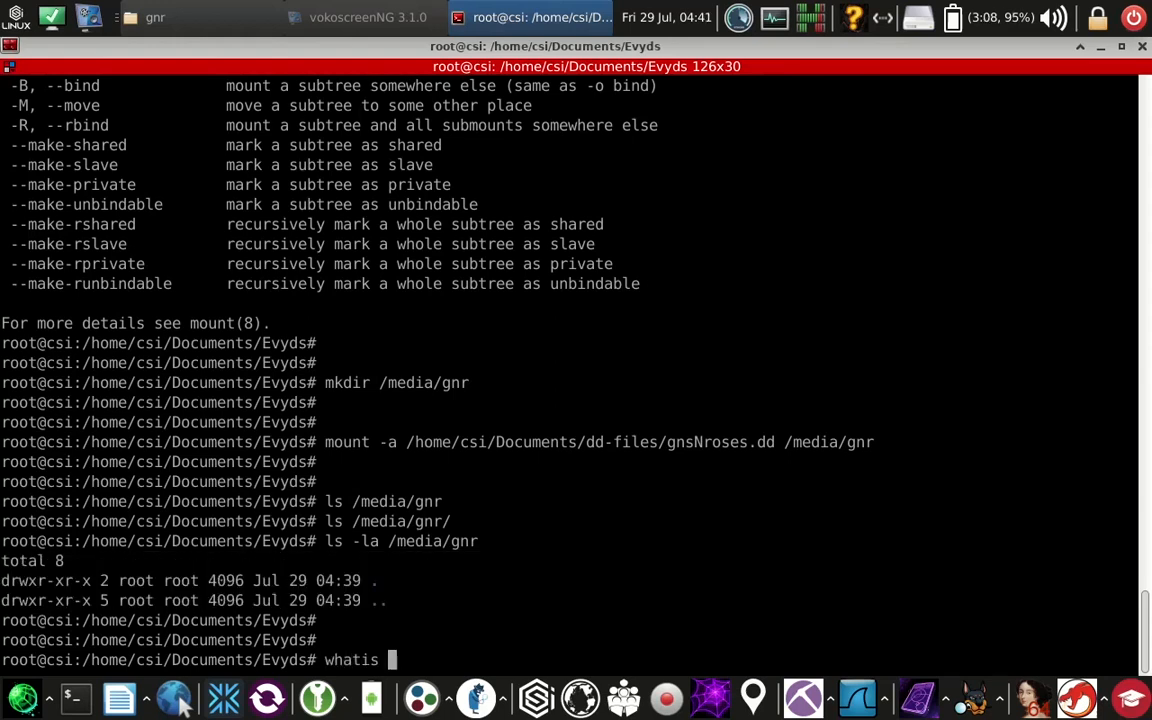
Look up losetup with whatis, list disks with fdisk -l, and show losetup --h help.
type("losetup")
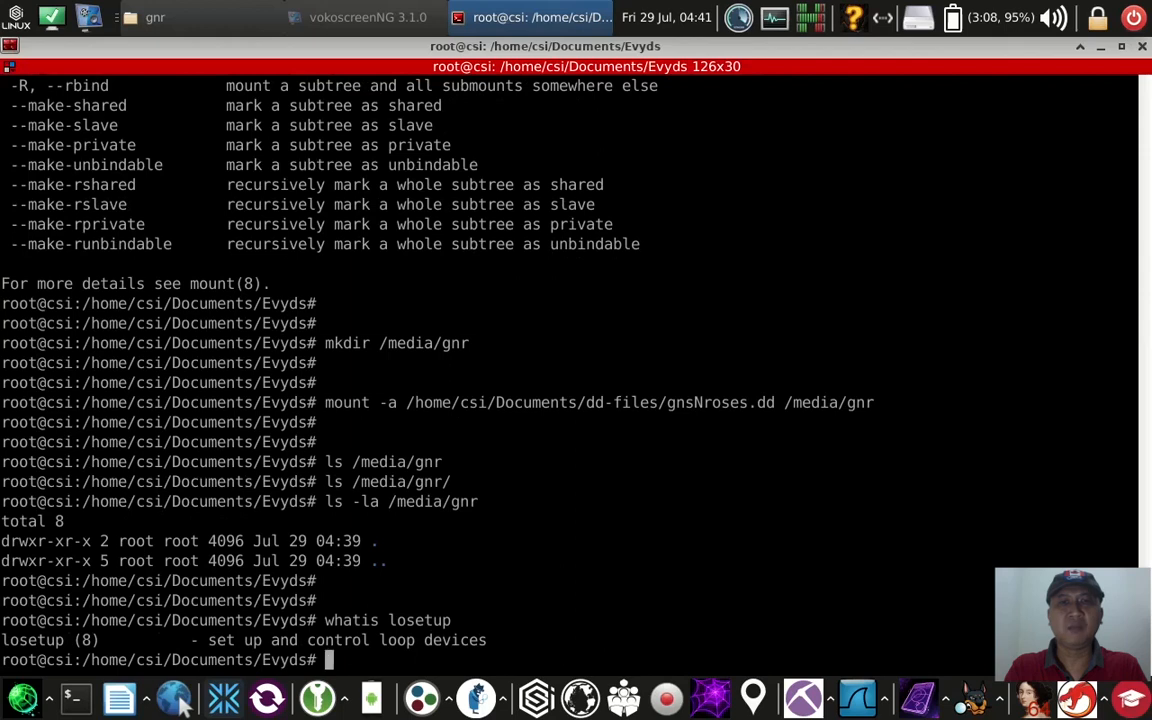
type("fdisk -l")
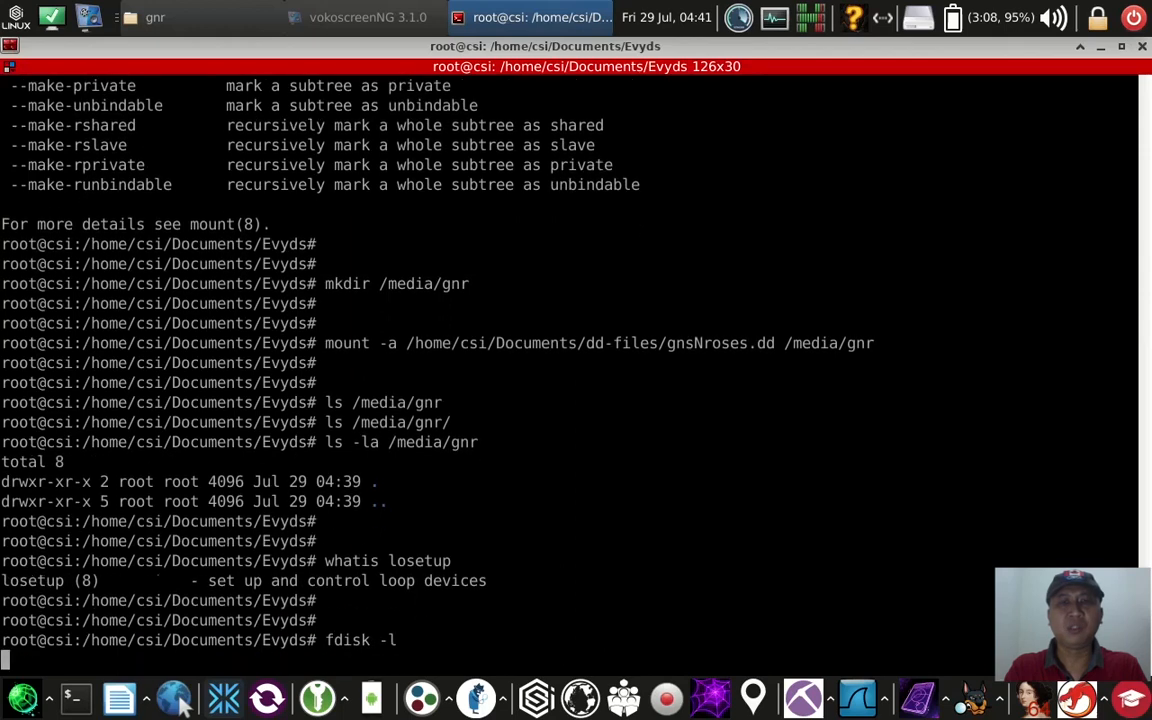
key("Return")
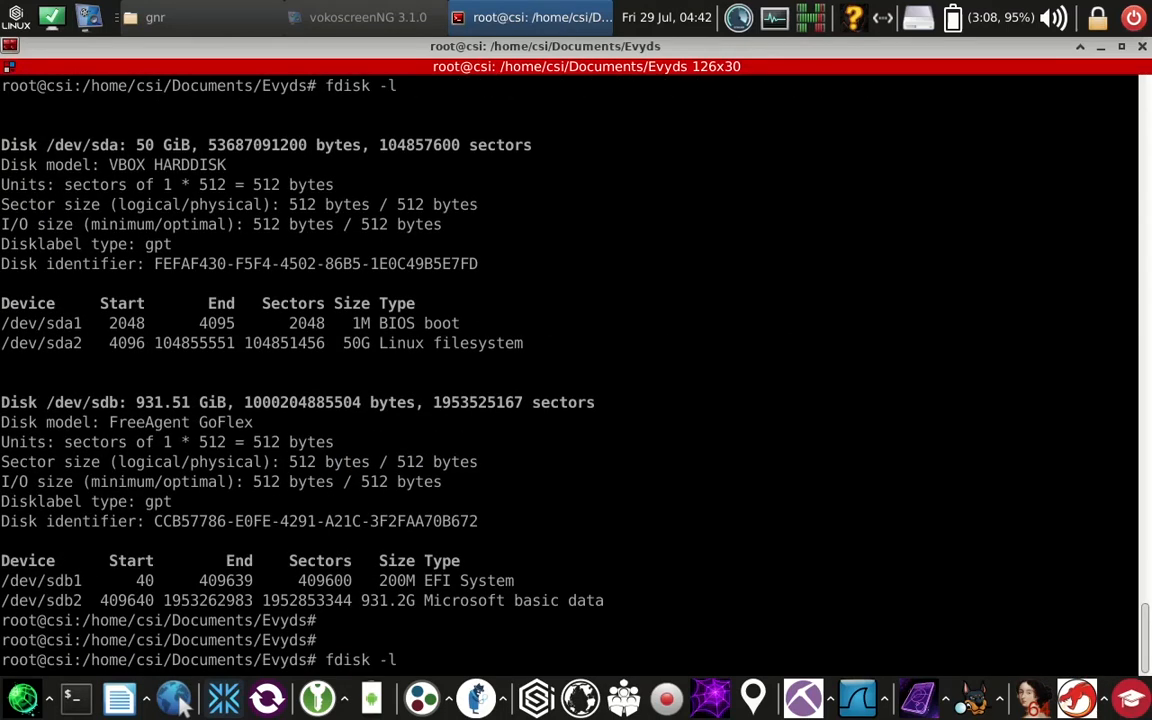
type("losetup")
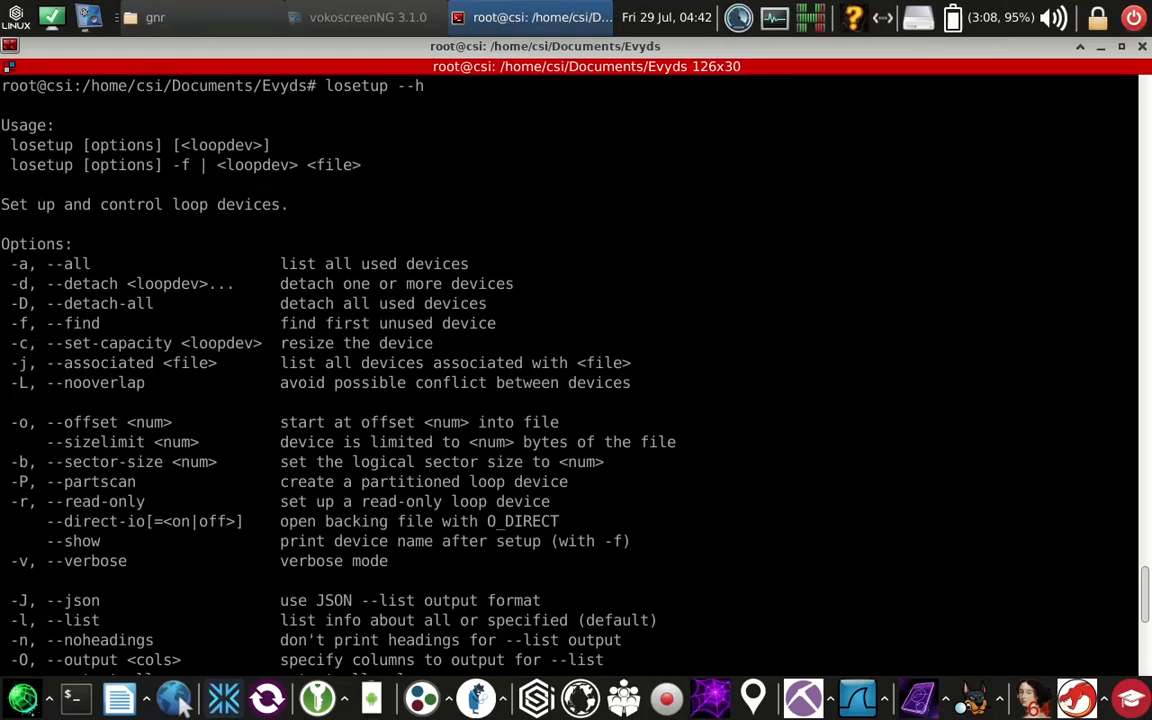
List block devices with lsblk, showing sda, sdb partitions and sr0, and revisit losetup --h.
type("lsblk")
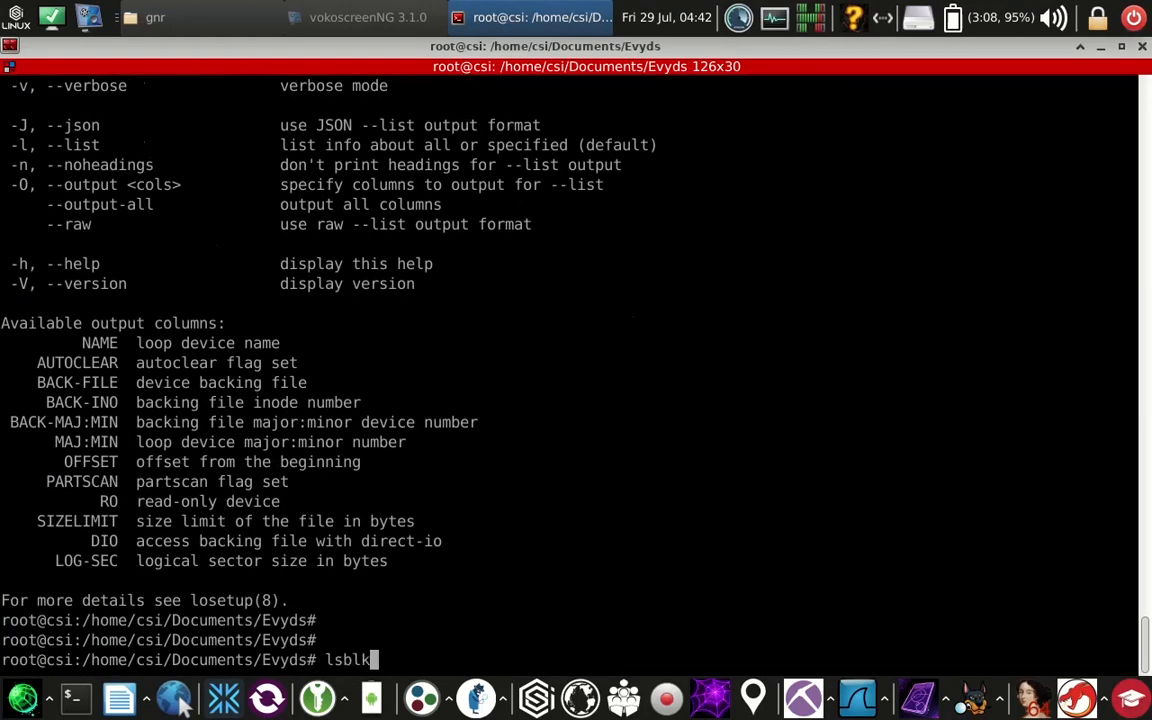
key("Return")
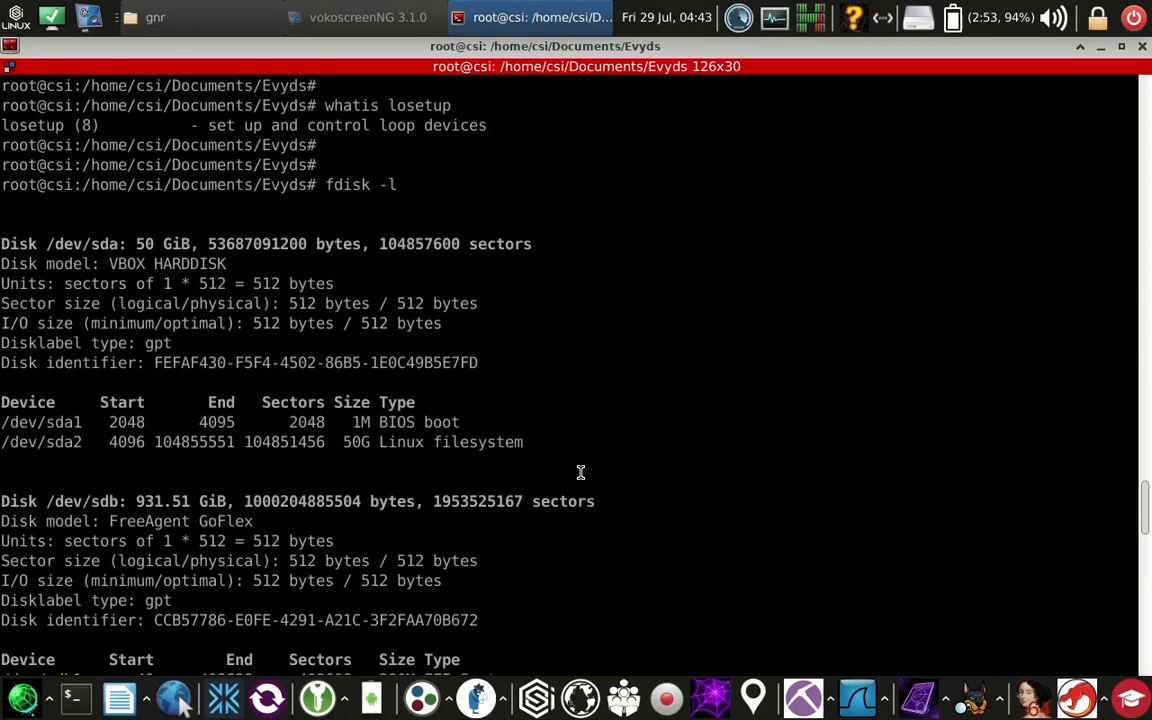
type("losetup --h")
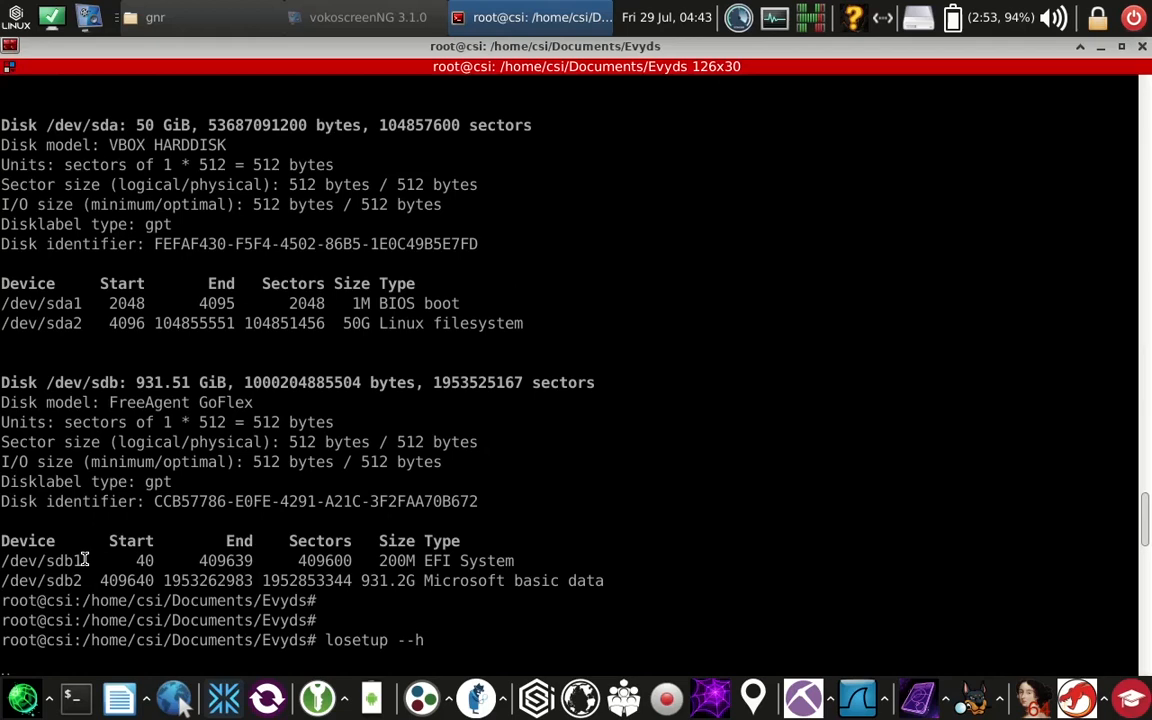
right_click(84, 560)
type("lsblk")
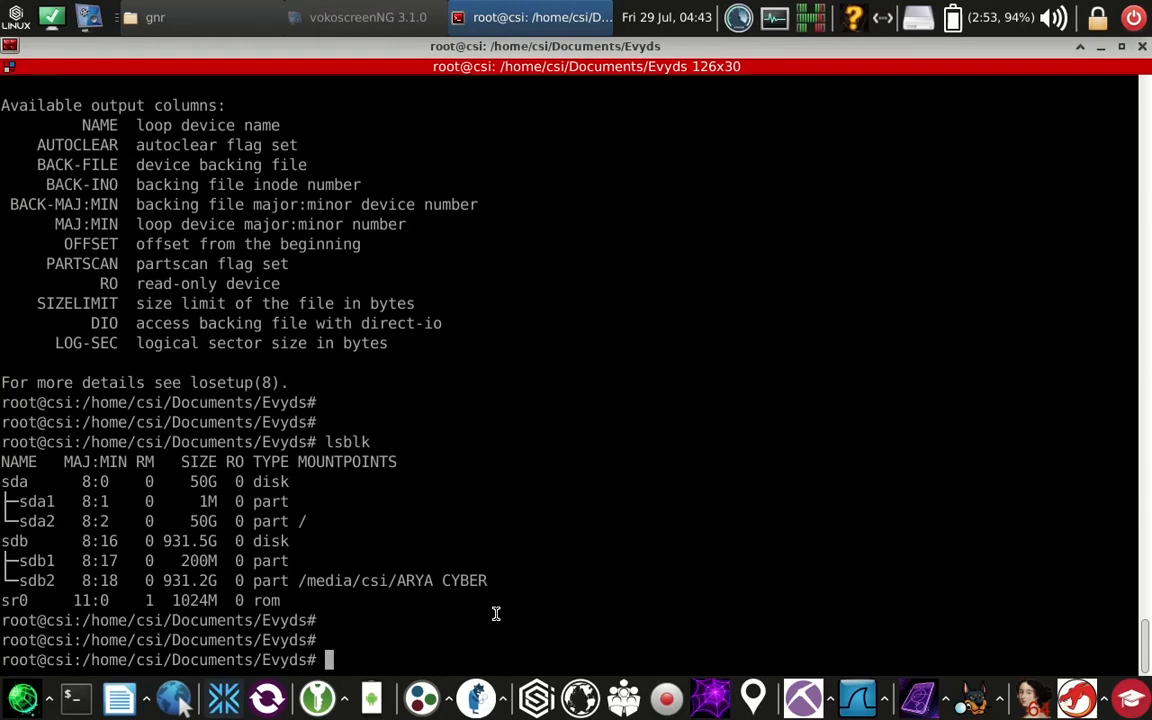
Try losetup -r /dev/sdb1 /media/gnr.dd (fails) and losetup -a /dev/sdb1 media/gnr/.
type("losetup -r /dev/sdb1")
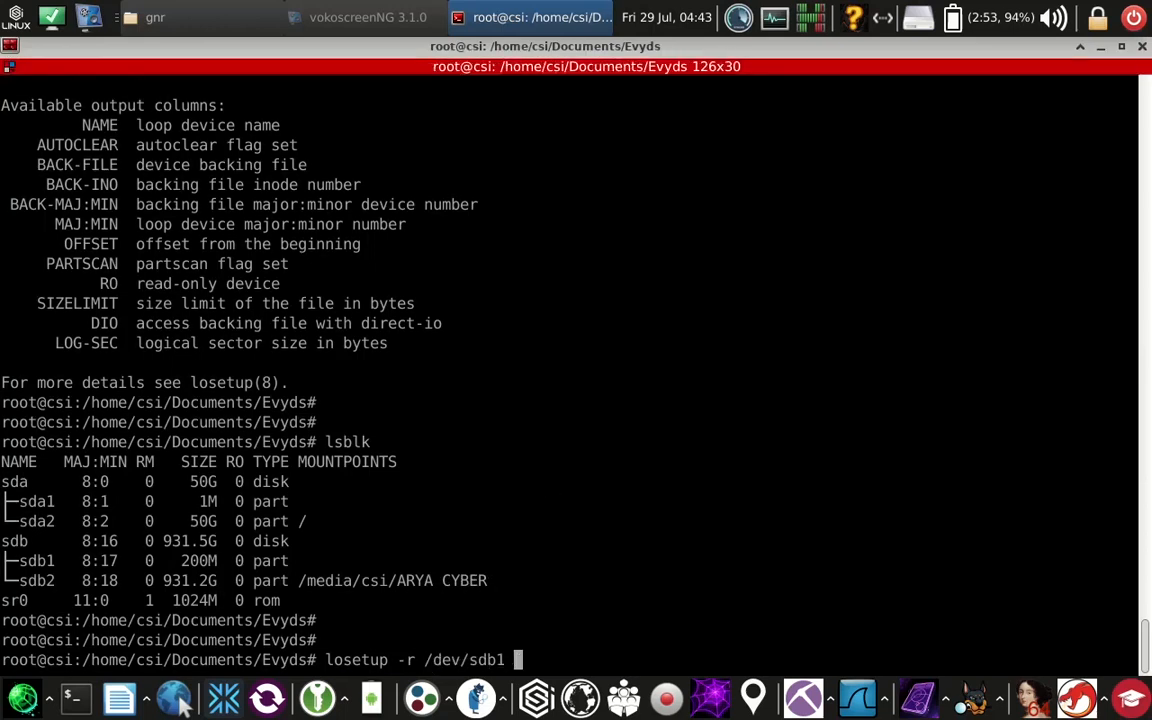
type("/media/gnr.dd")
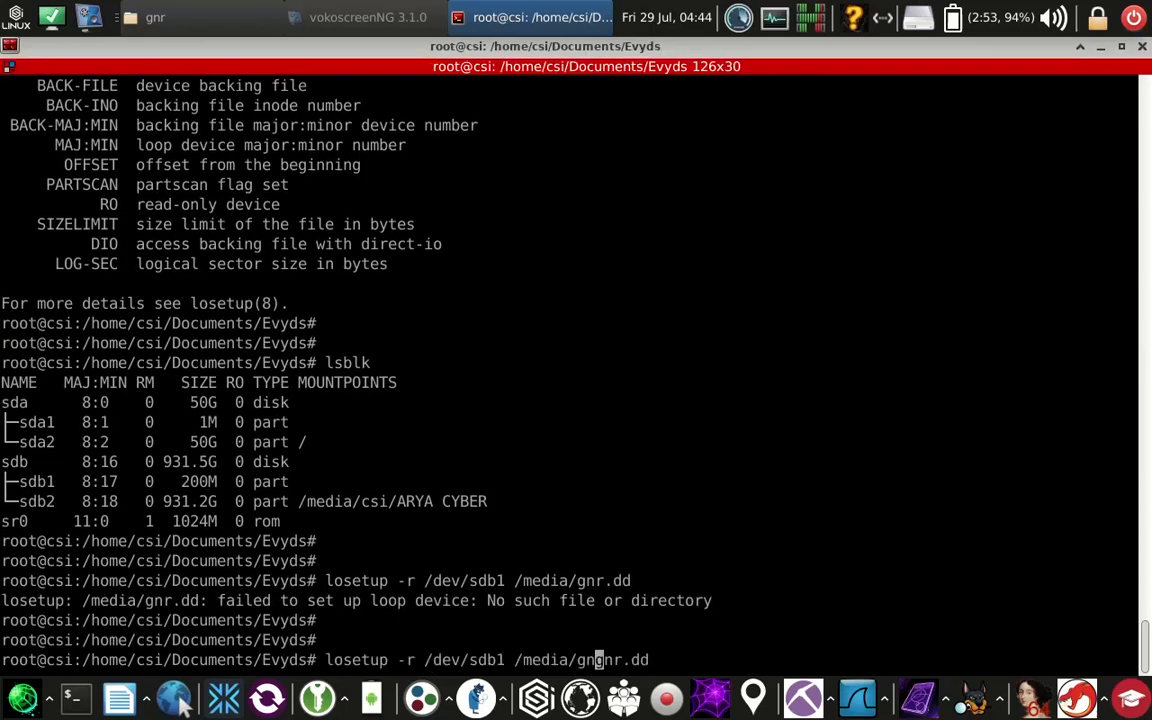
type("r/")
key("Return")
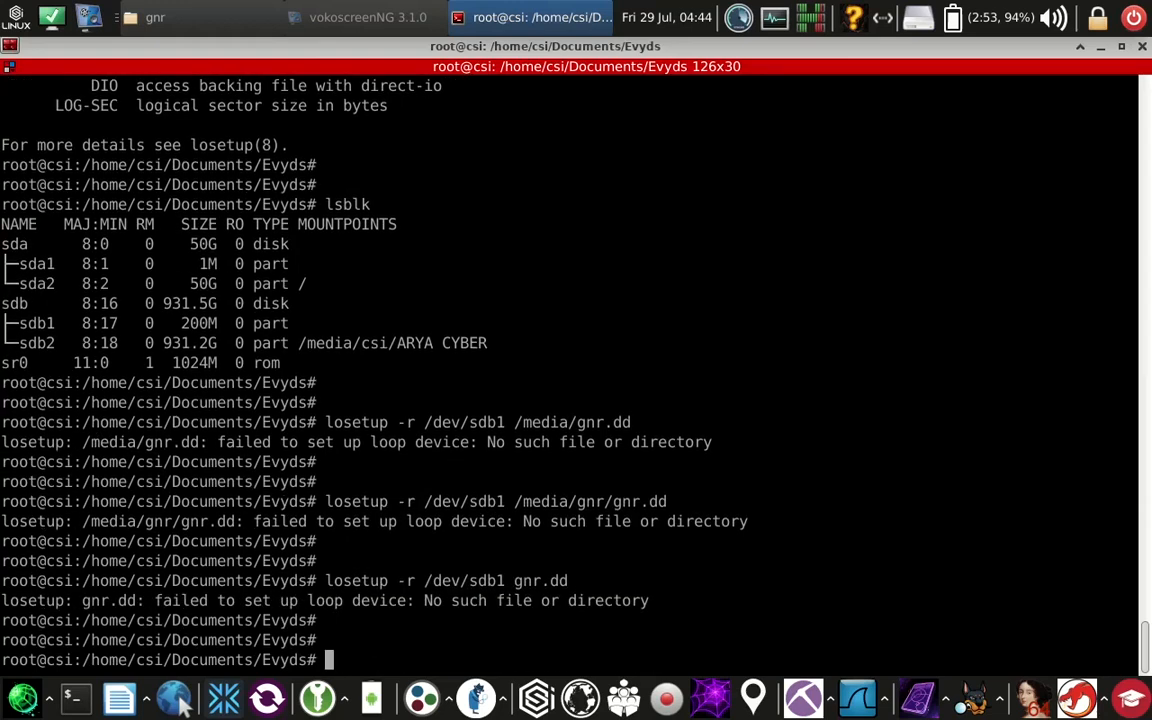
type("losetup -a /dev/sdb1 media/gnr/gnr.dd")
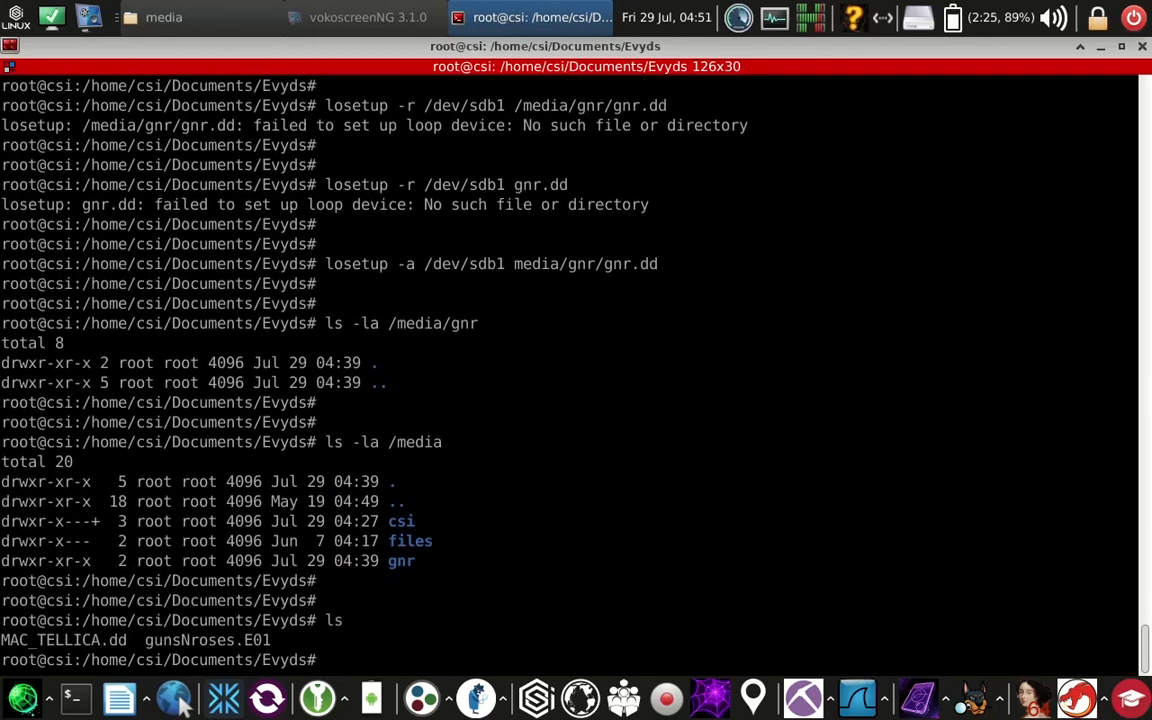
Navigate from Documents up to / and into /media/gnr, listing each folder along the way.
type("cd .. ; ls")
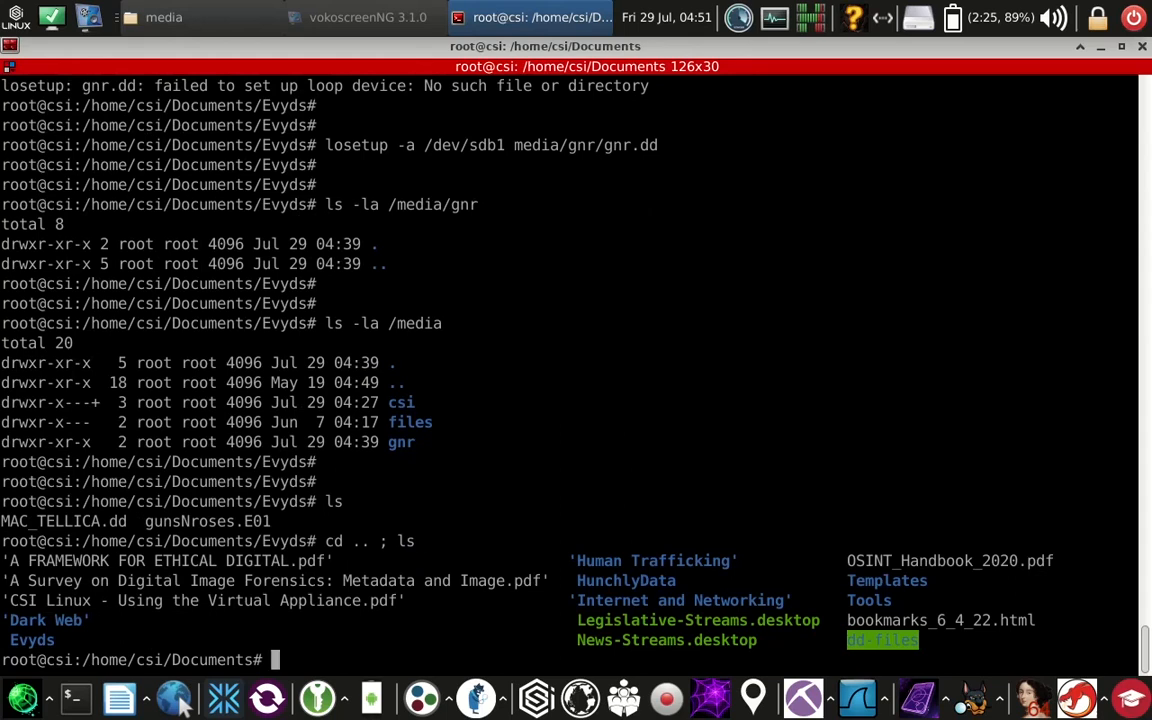
type("cd /")
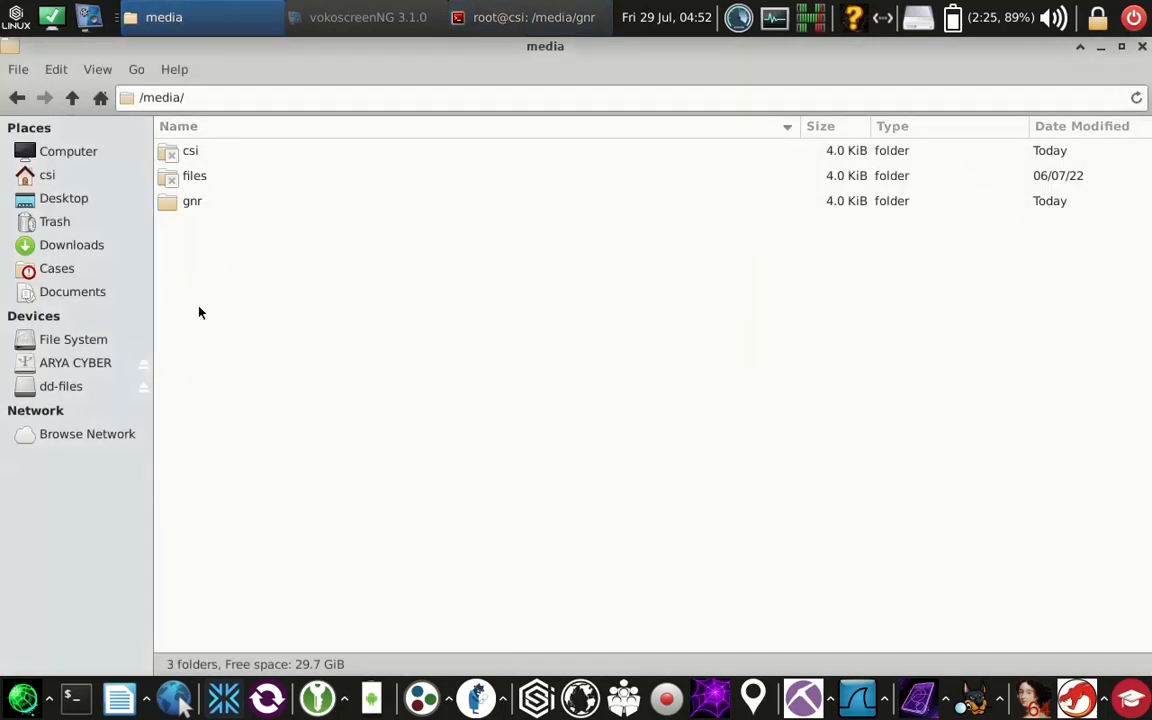
Check the dd-files folder in Thunar, then return focus to the terminal.
left_click(60, 386)
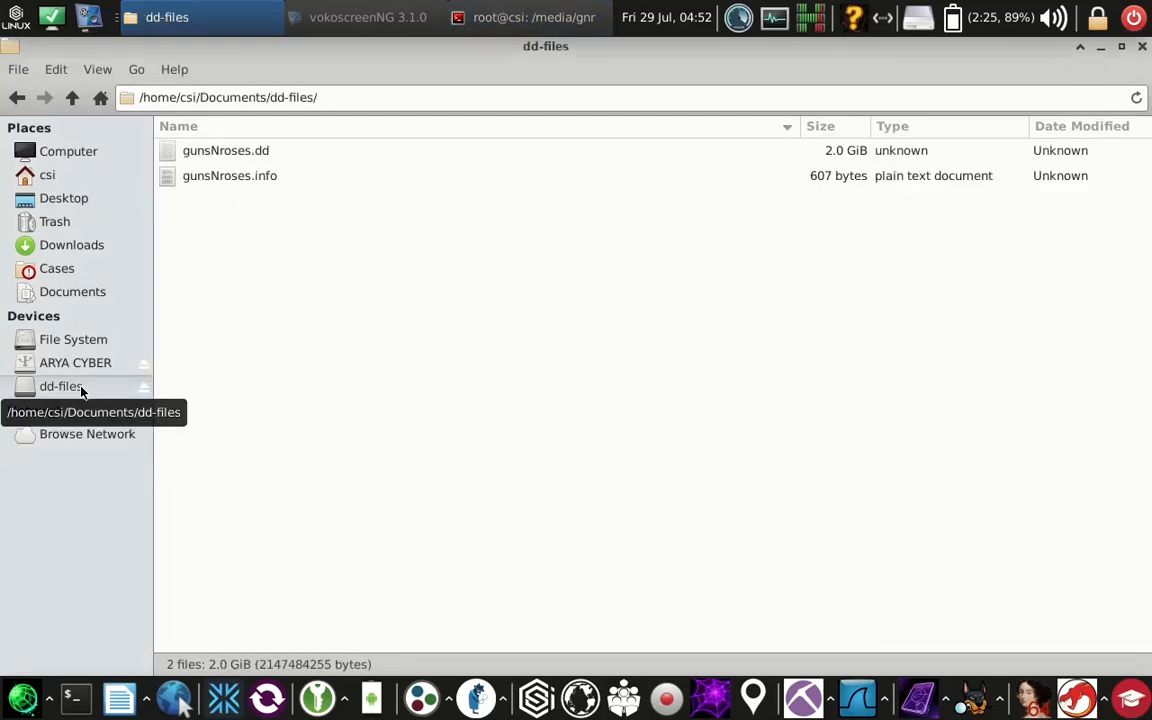
mouse_move(504, 28)
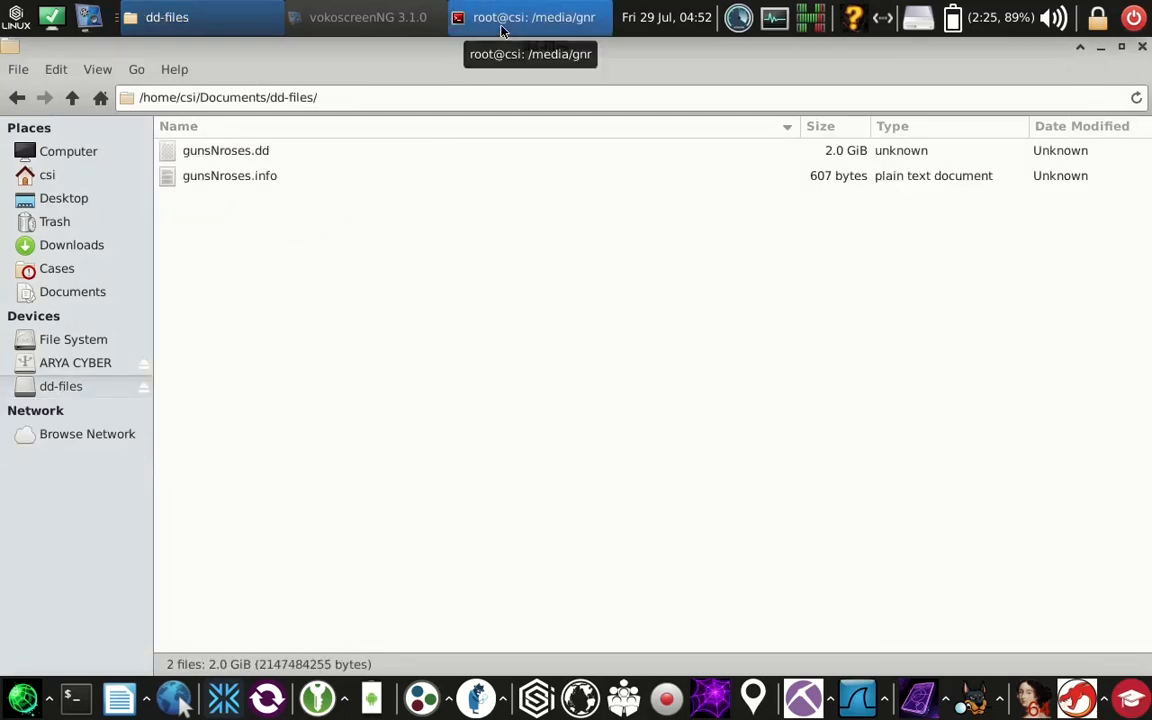
left_click(528, 16)
type("cd ~")
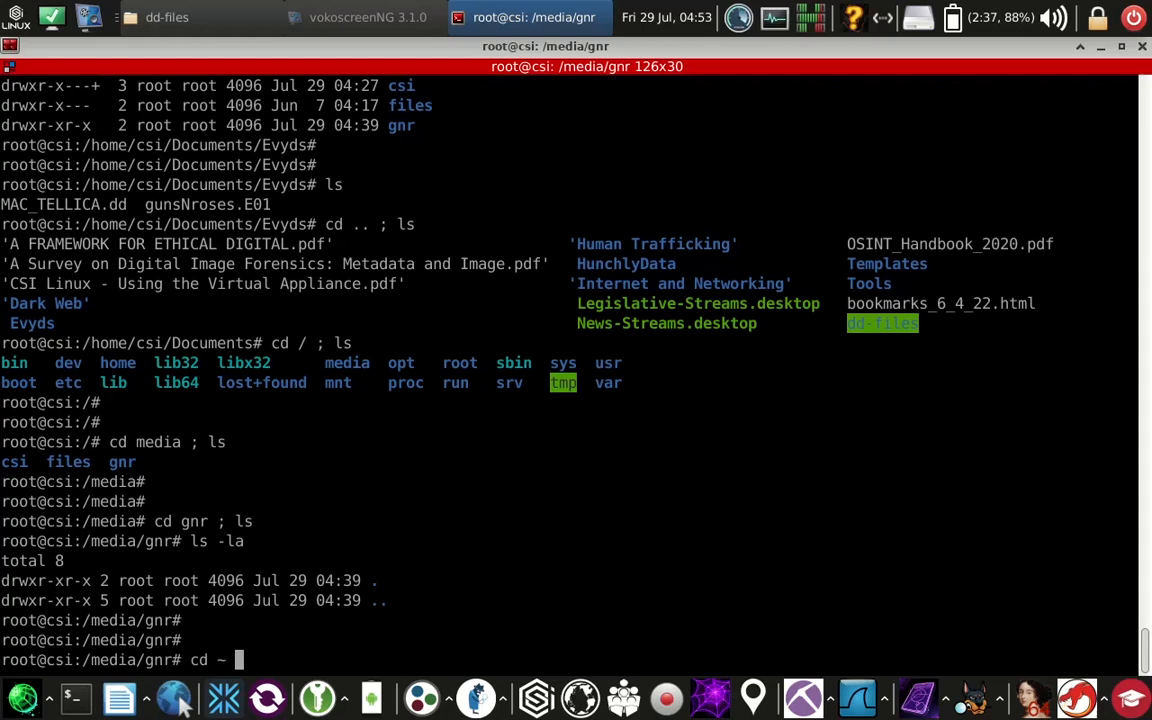
Navigate the shell from the home folder into Documents and list its contents.
type(" ; ls")
key("Return")
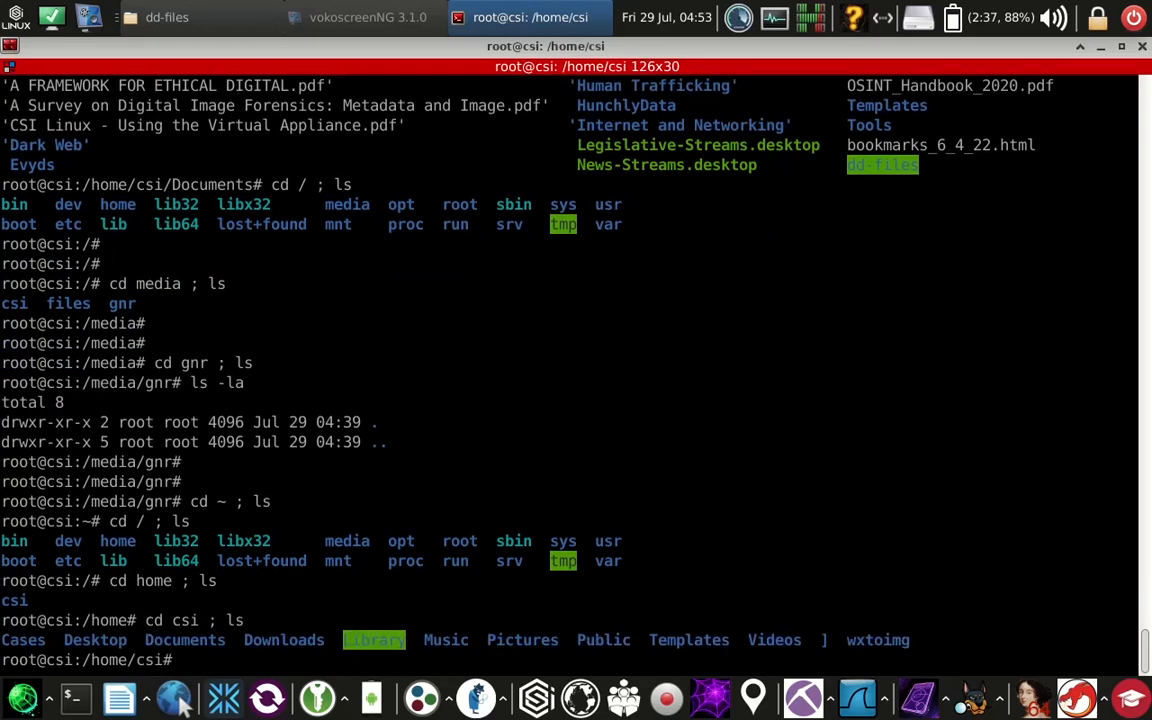
type("cd Documen")
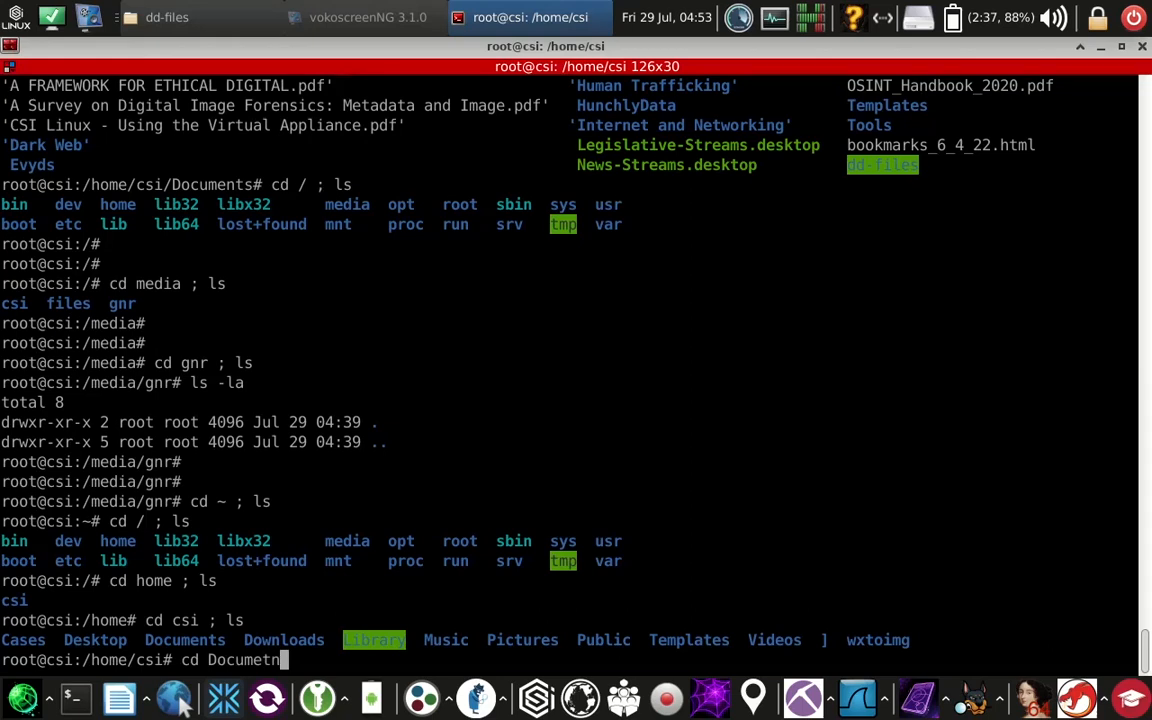
key("Return")
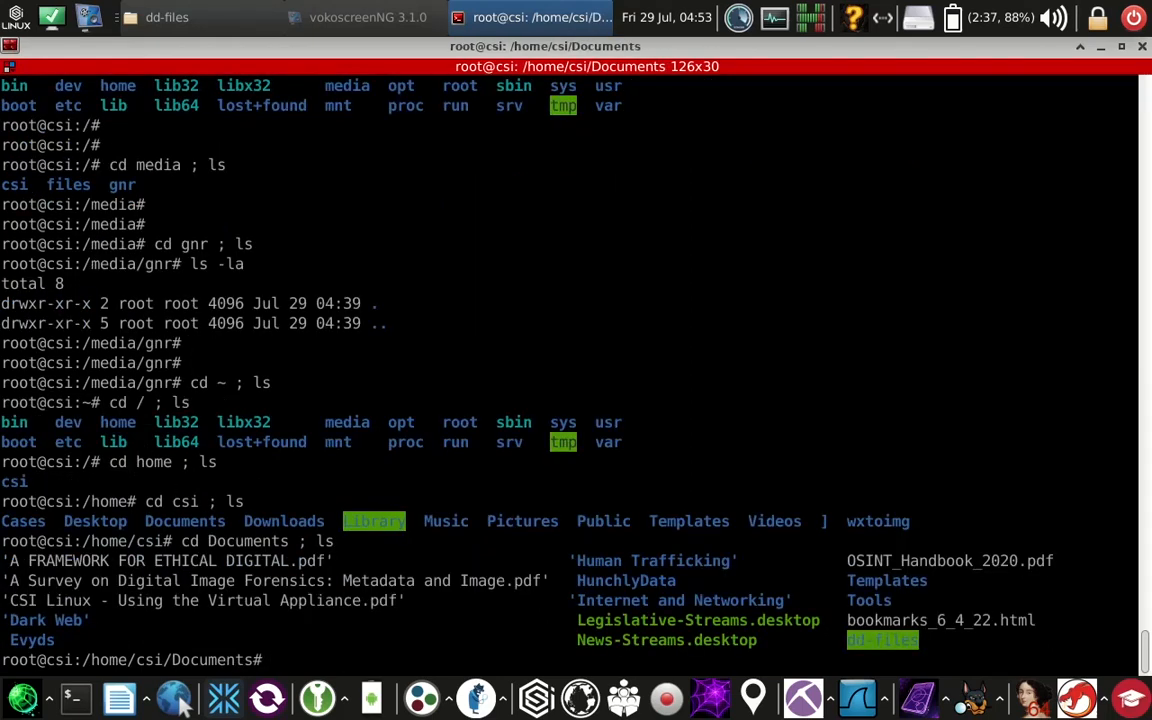
key("Return")
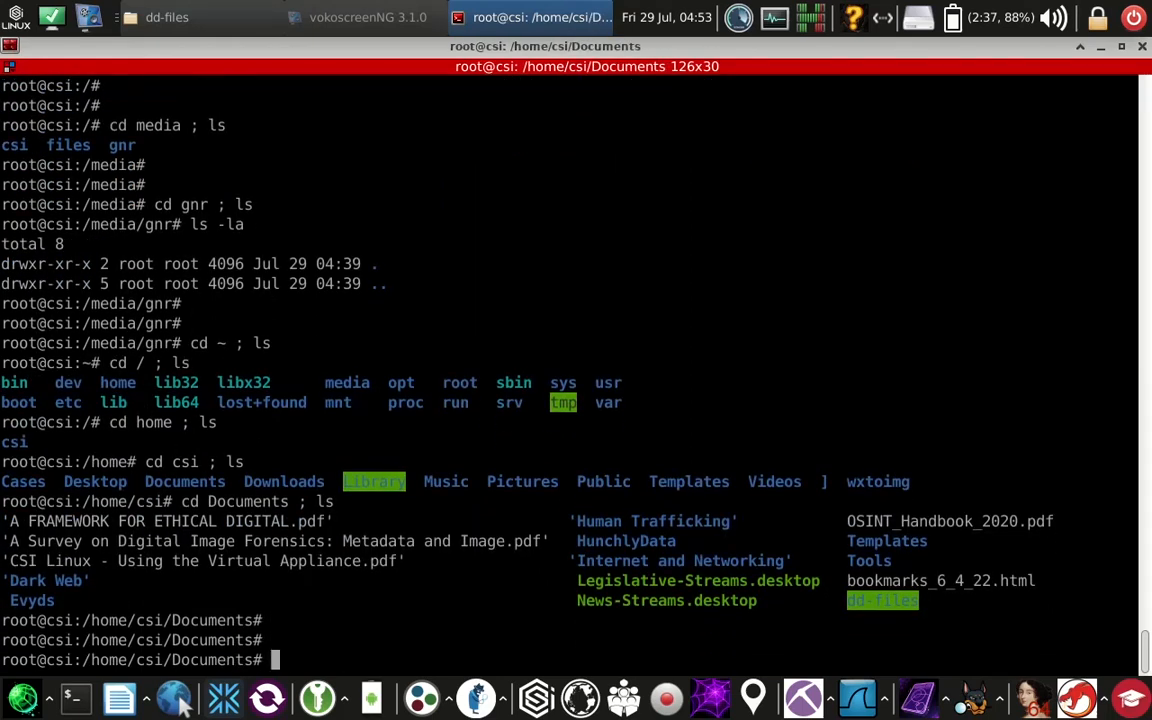
left_click(168, 16)
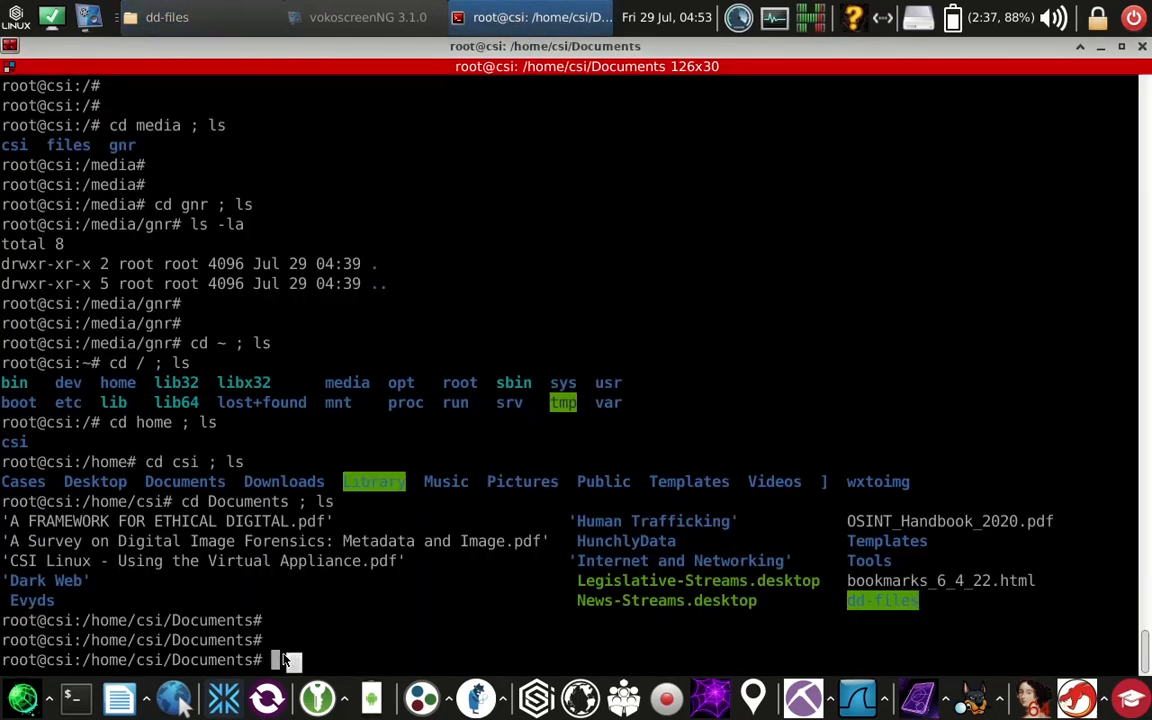
Enter dd-files and list gunsNroses.dd and gunsNroses.info, starting the losetup command.
type("'/home/csi/Documents/dd-files/gunsNroses.dd'")
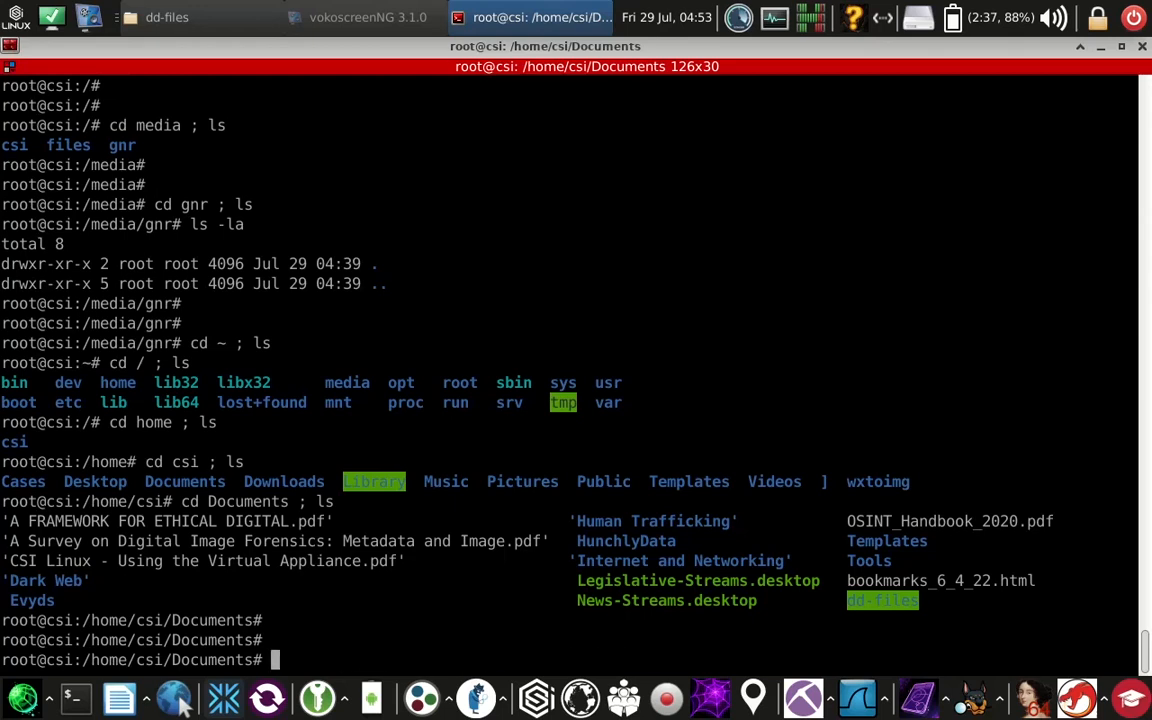
type("cd dd-files ; ls")
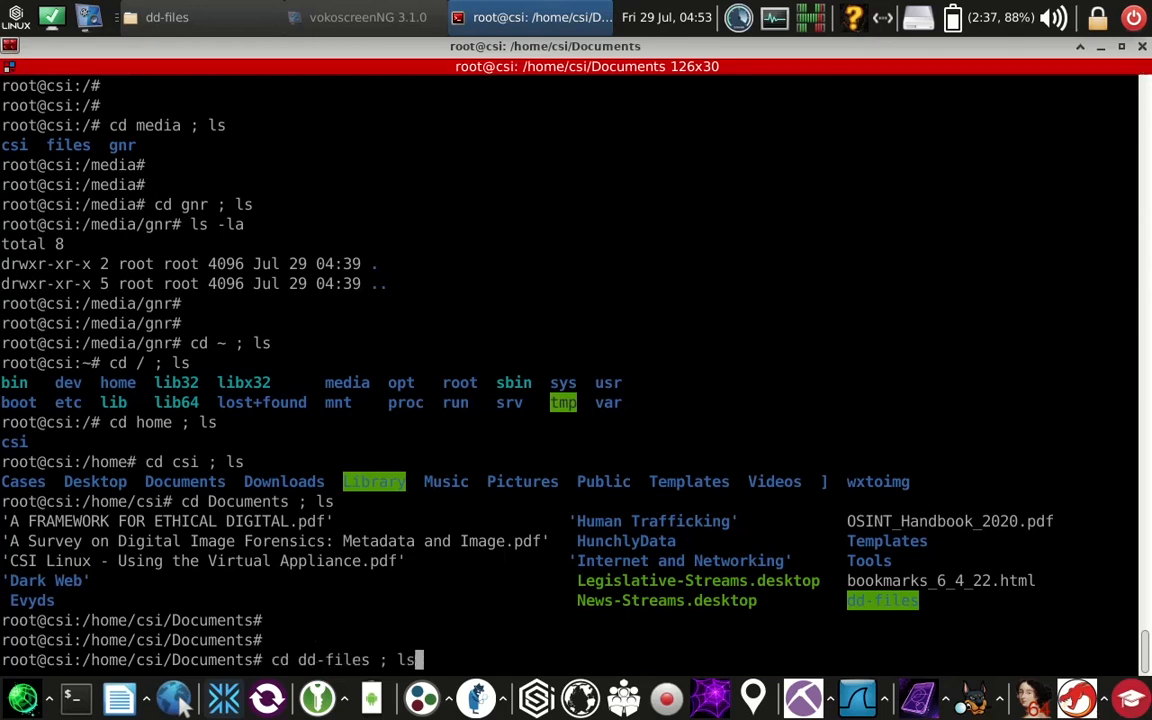
key("Return")
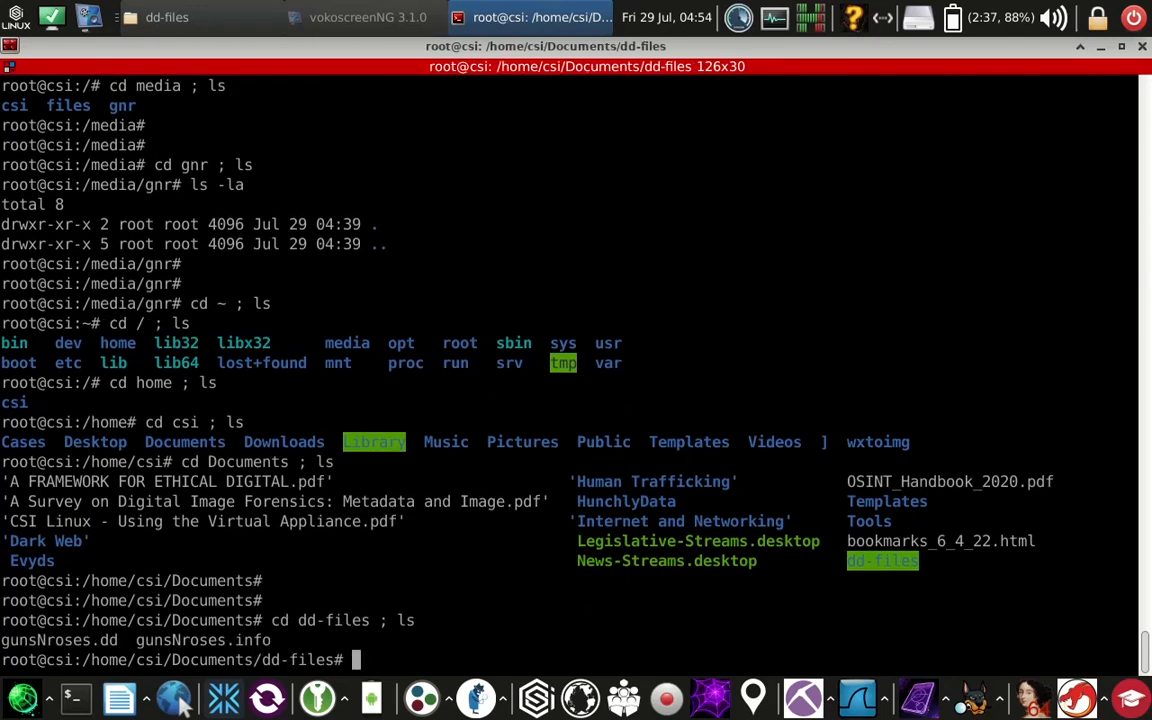
type("losetup -r /d")
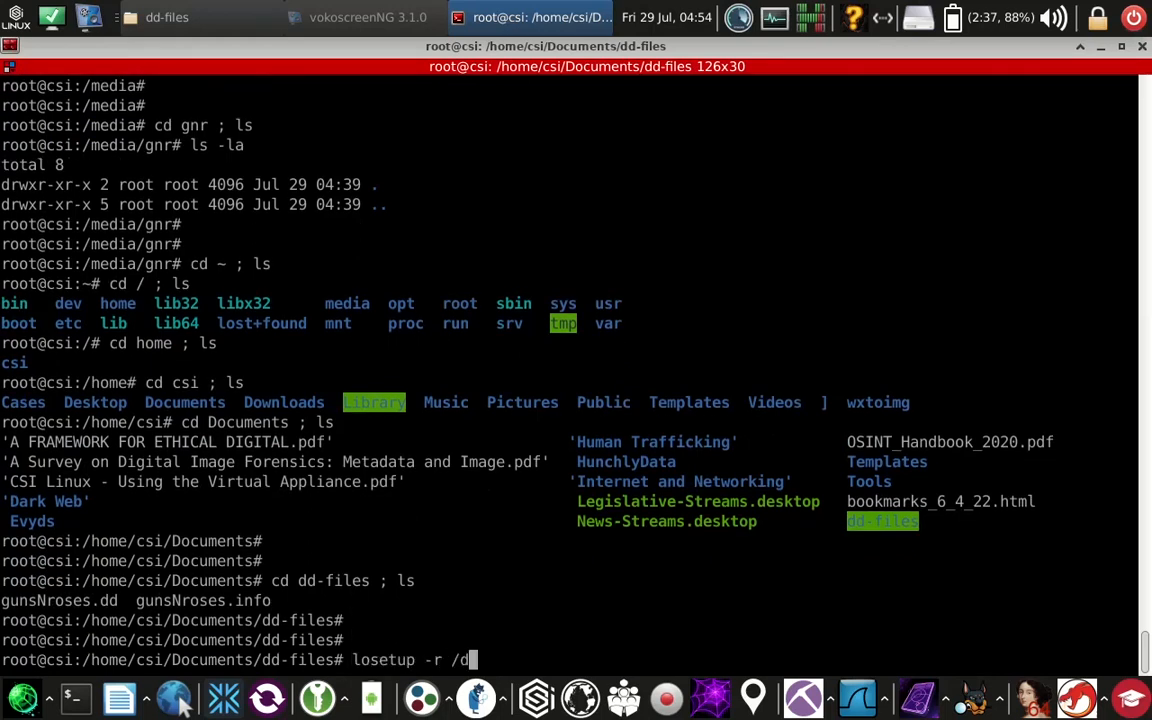
Attach gunsNroses.dd read-only as /dev/loop1 with losetup -r, then list disks with fdisk -l.
type("ev/loop1")
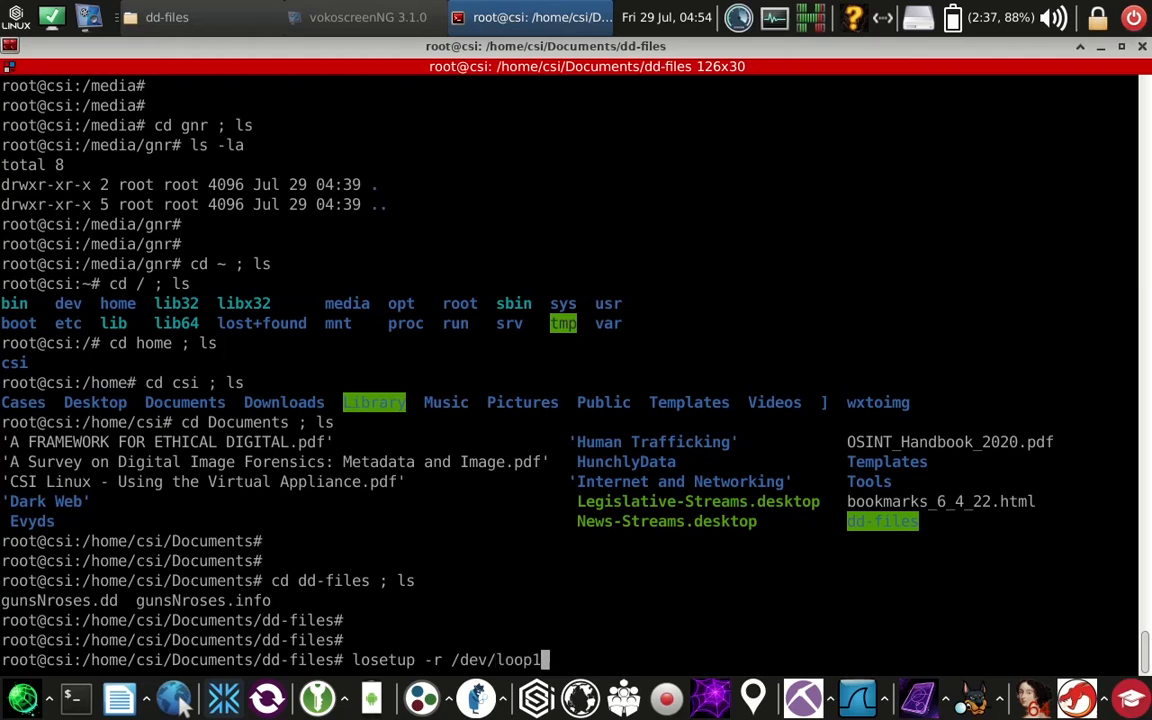
type("gunsNroses.dd")
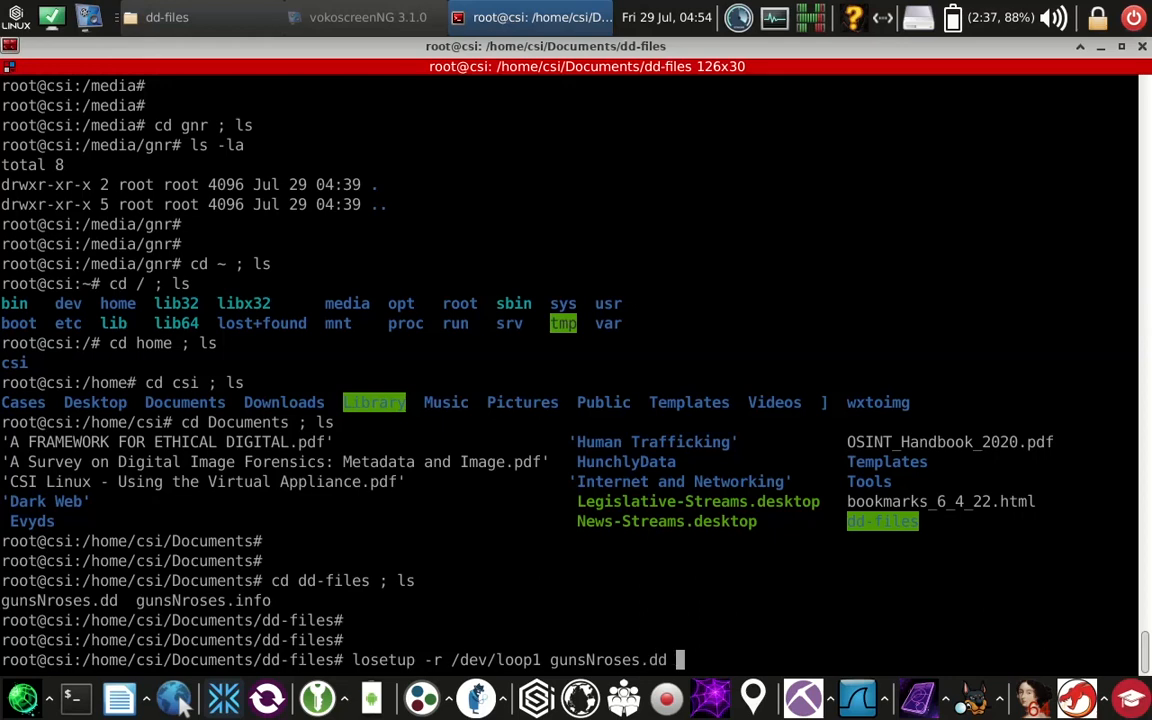
key("Return")
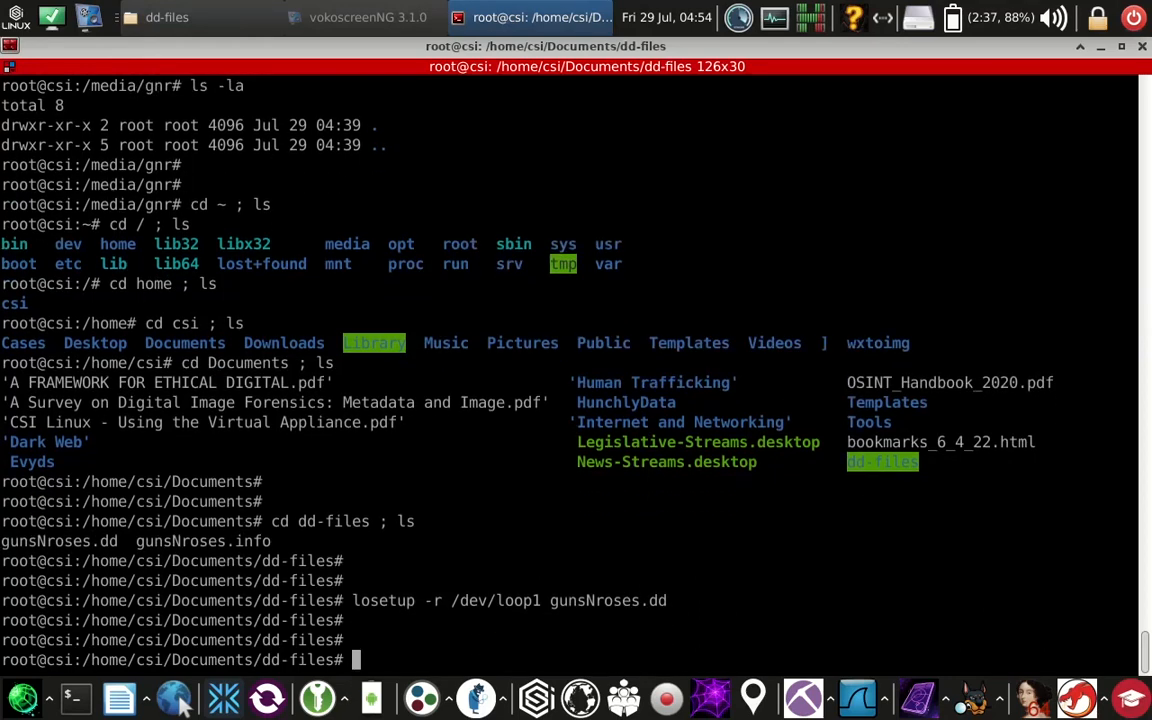
type("fdisk")
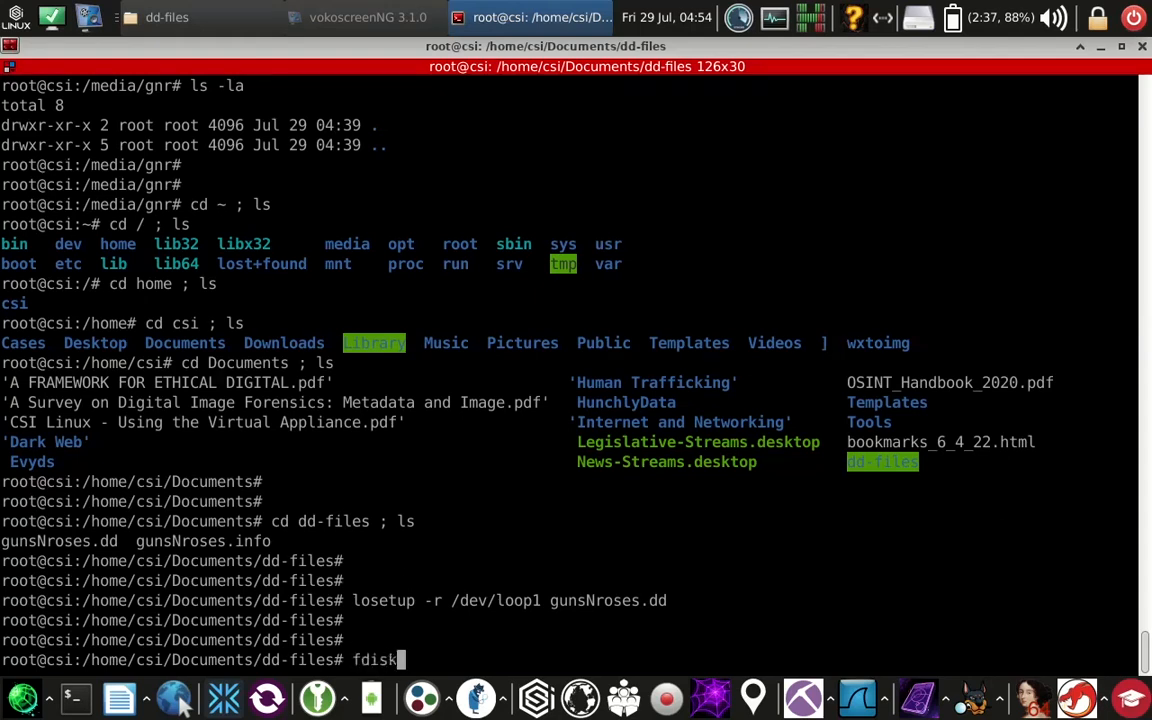
key("Return")
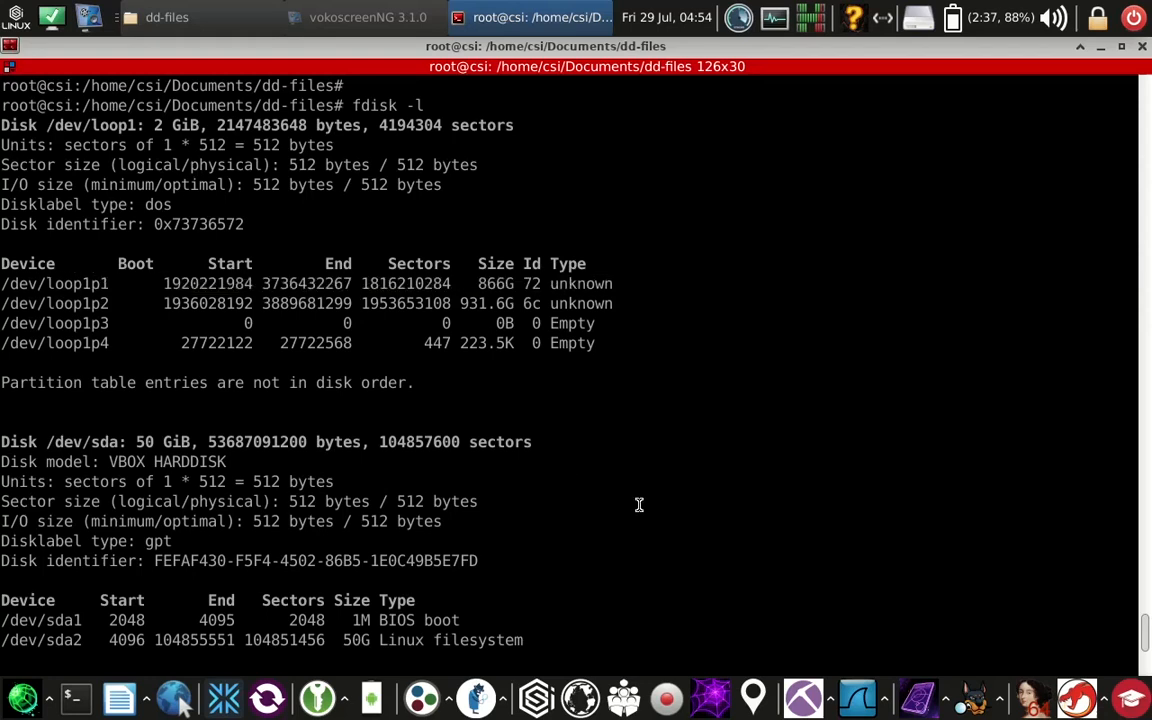
Review the fdisk -l listing showing /dev/loop1 as 2 GiB and prepare lsblk.
scroll("down", 3)
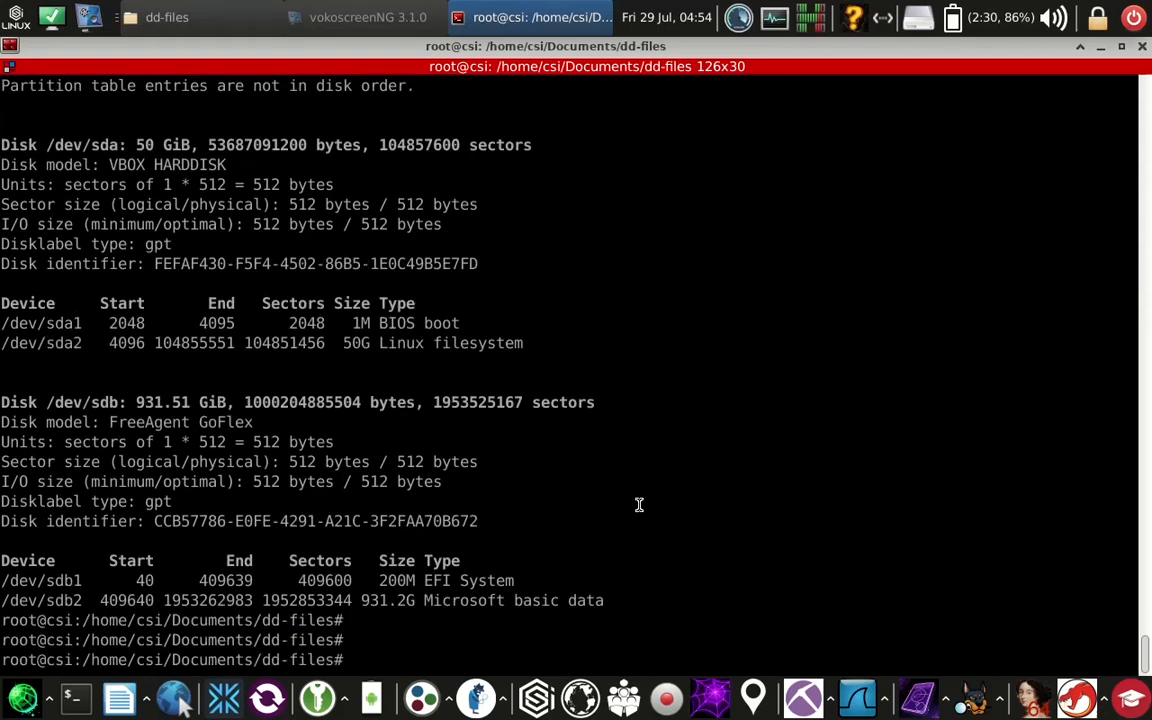
type("lsblk")
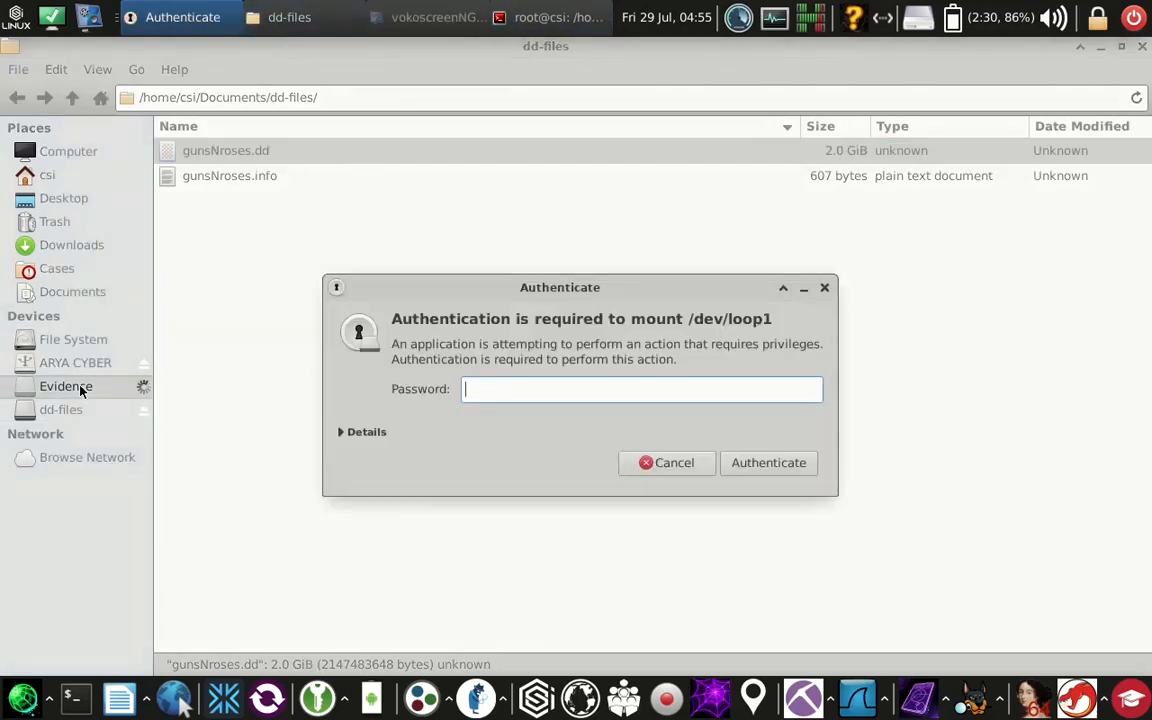
Authenticate the Evidence mount and browse its images folder, selecting cartoon-article.jpg.
left_click(768, 464)
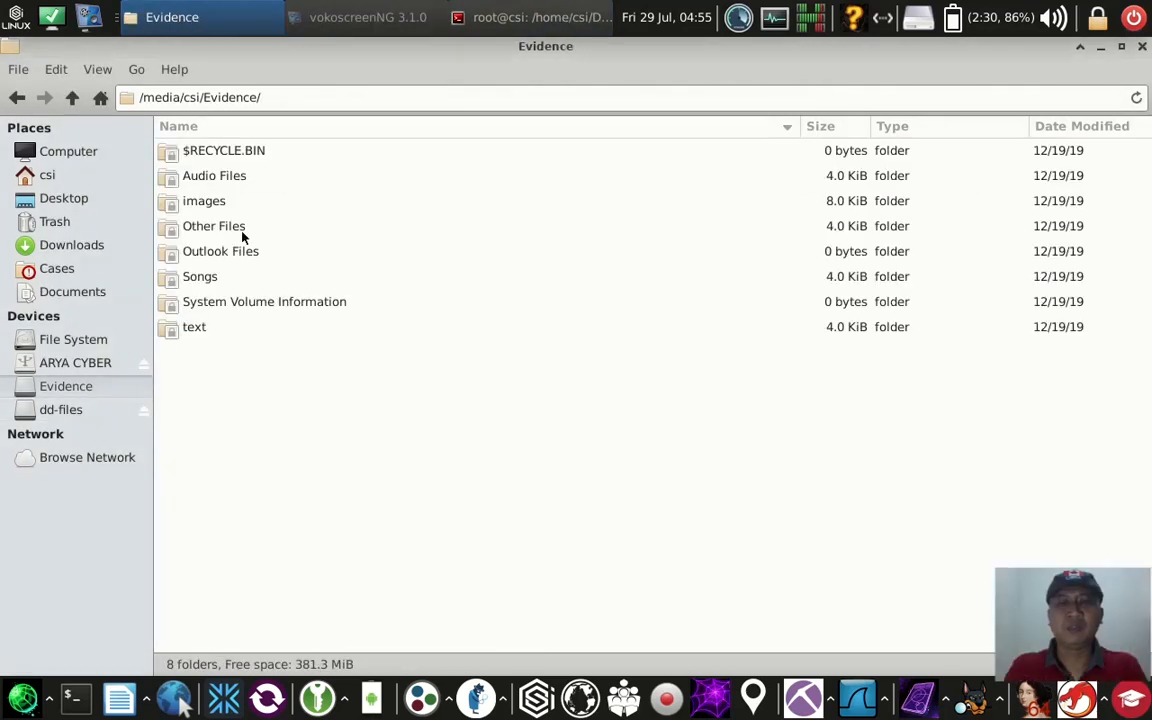
double_click(204, 200)
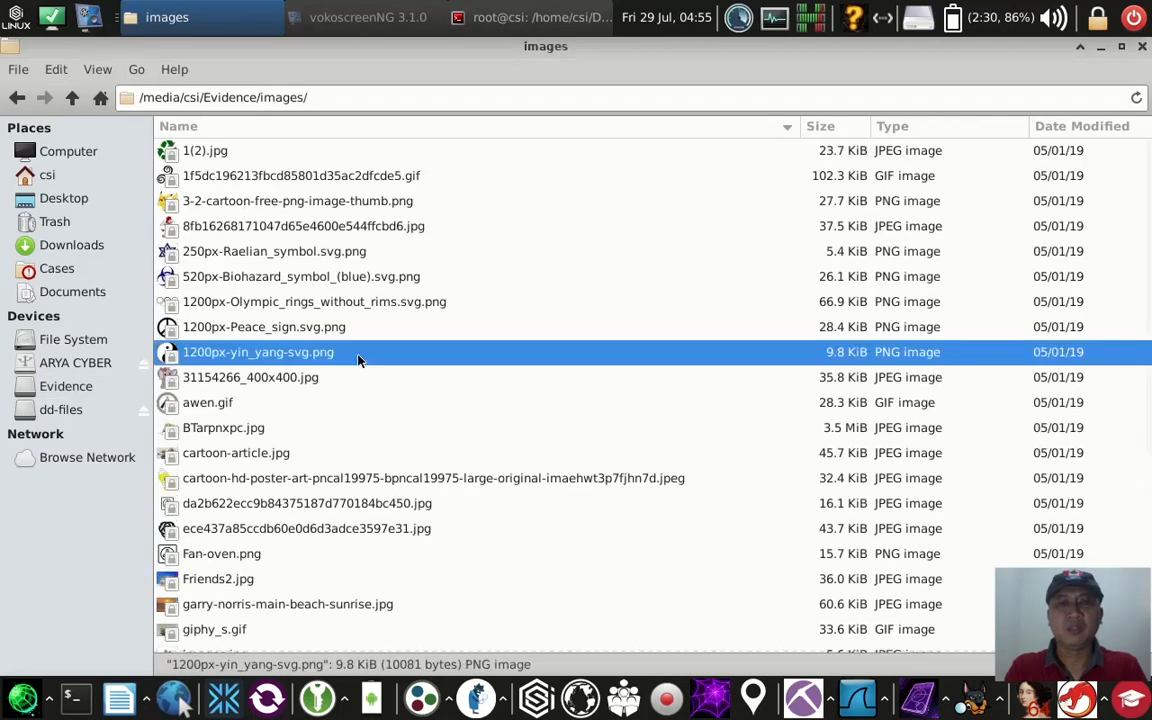
left_click(236, 452)
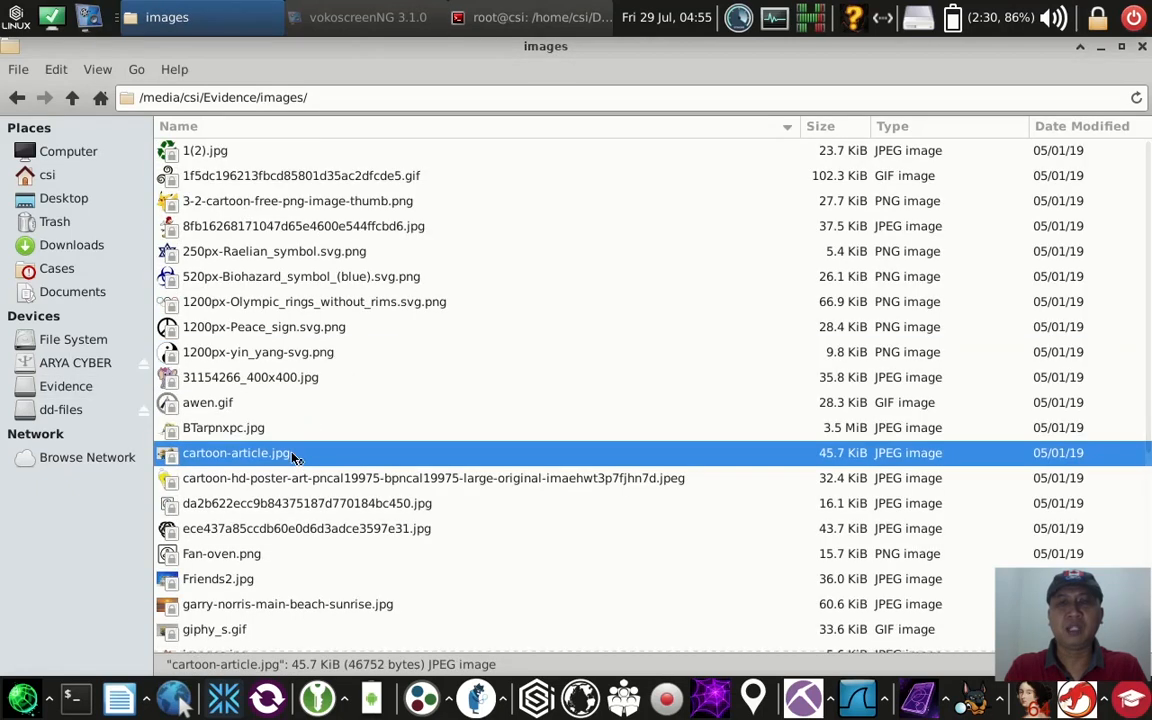